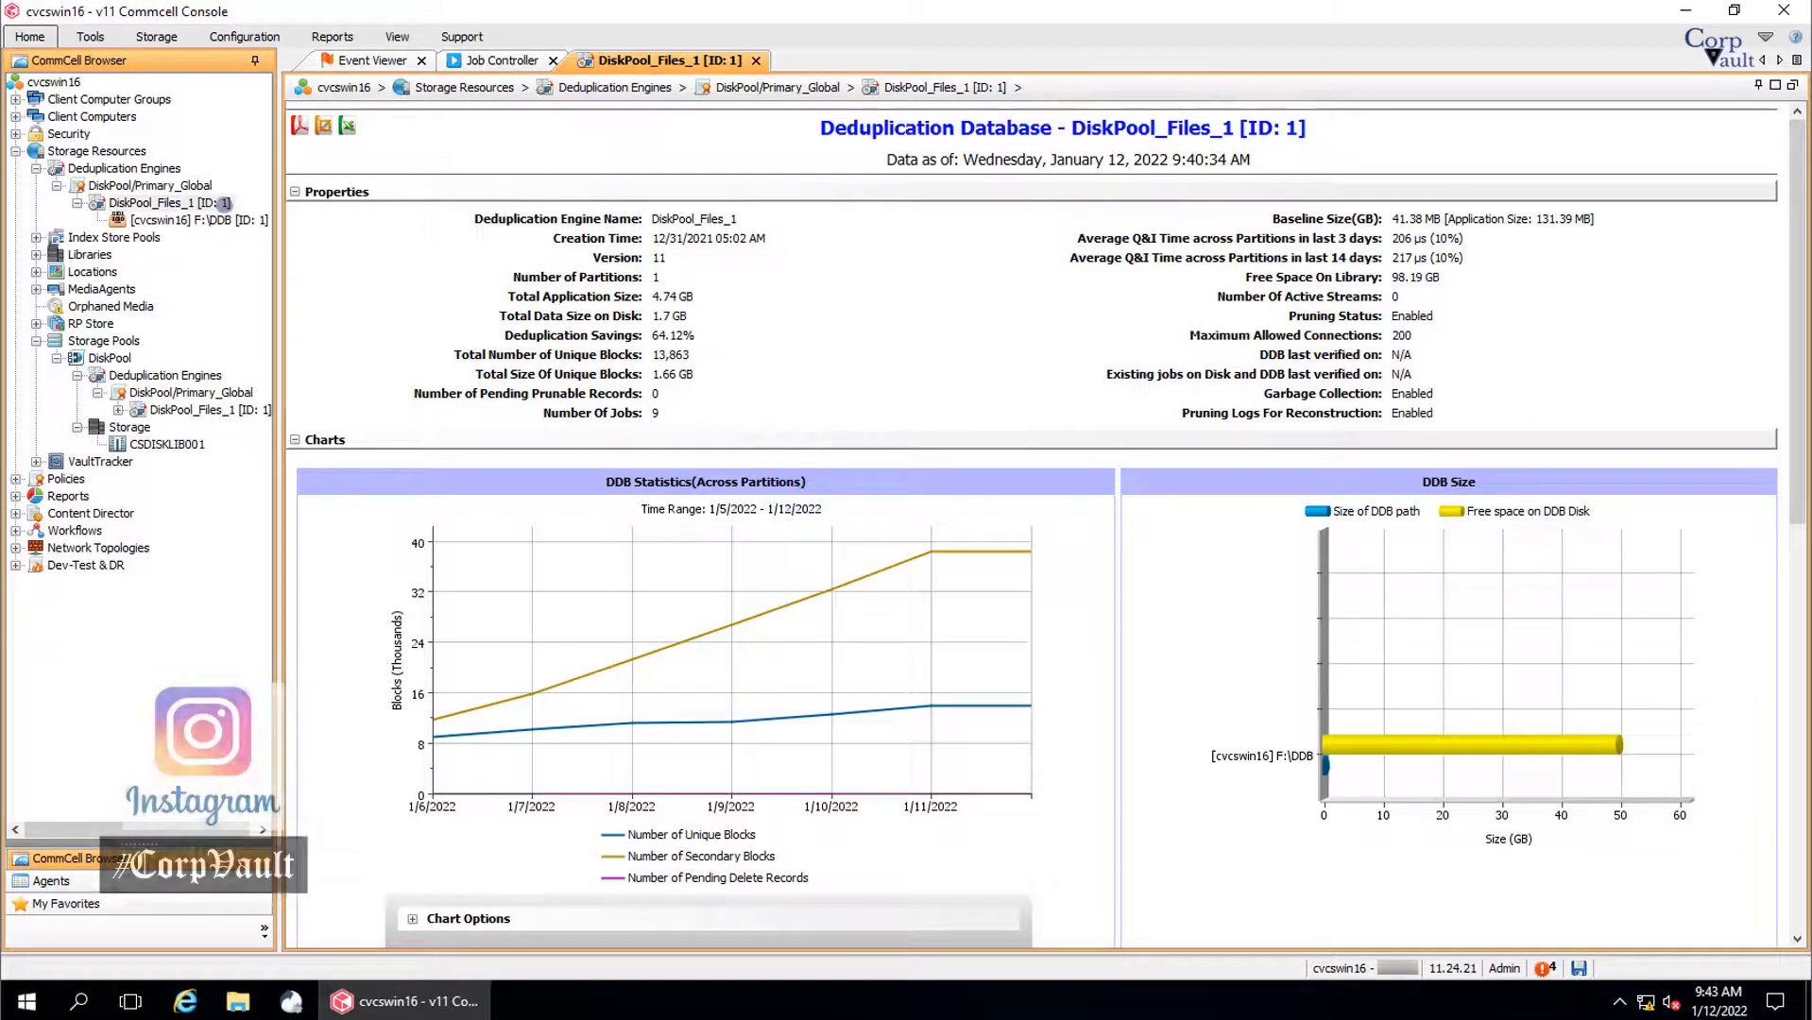
Show the task list for the DDB partition under DiskPool_Files_1.
{"action": "right_click", "coordinate": [161, 202]}
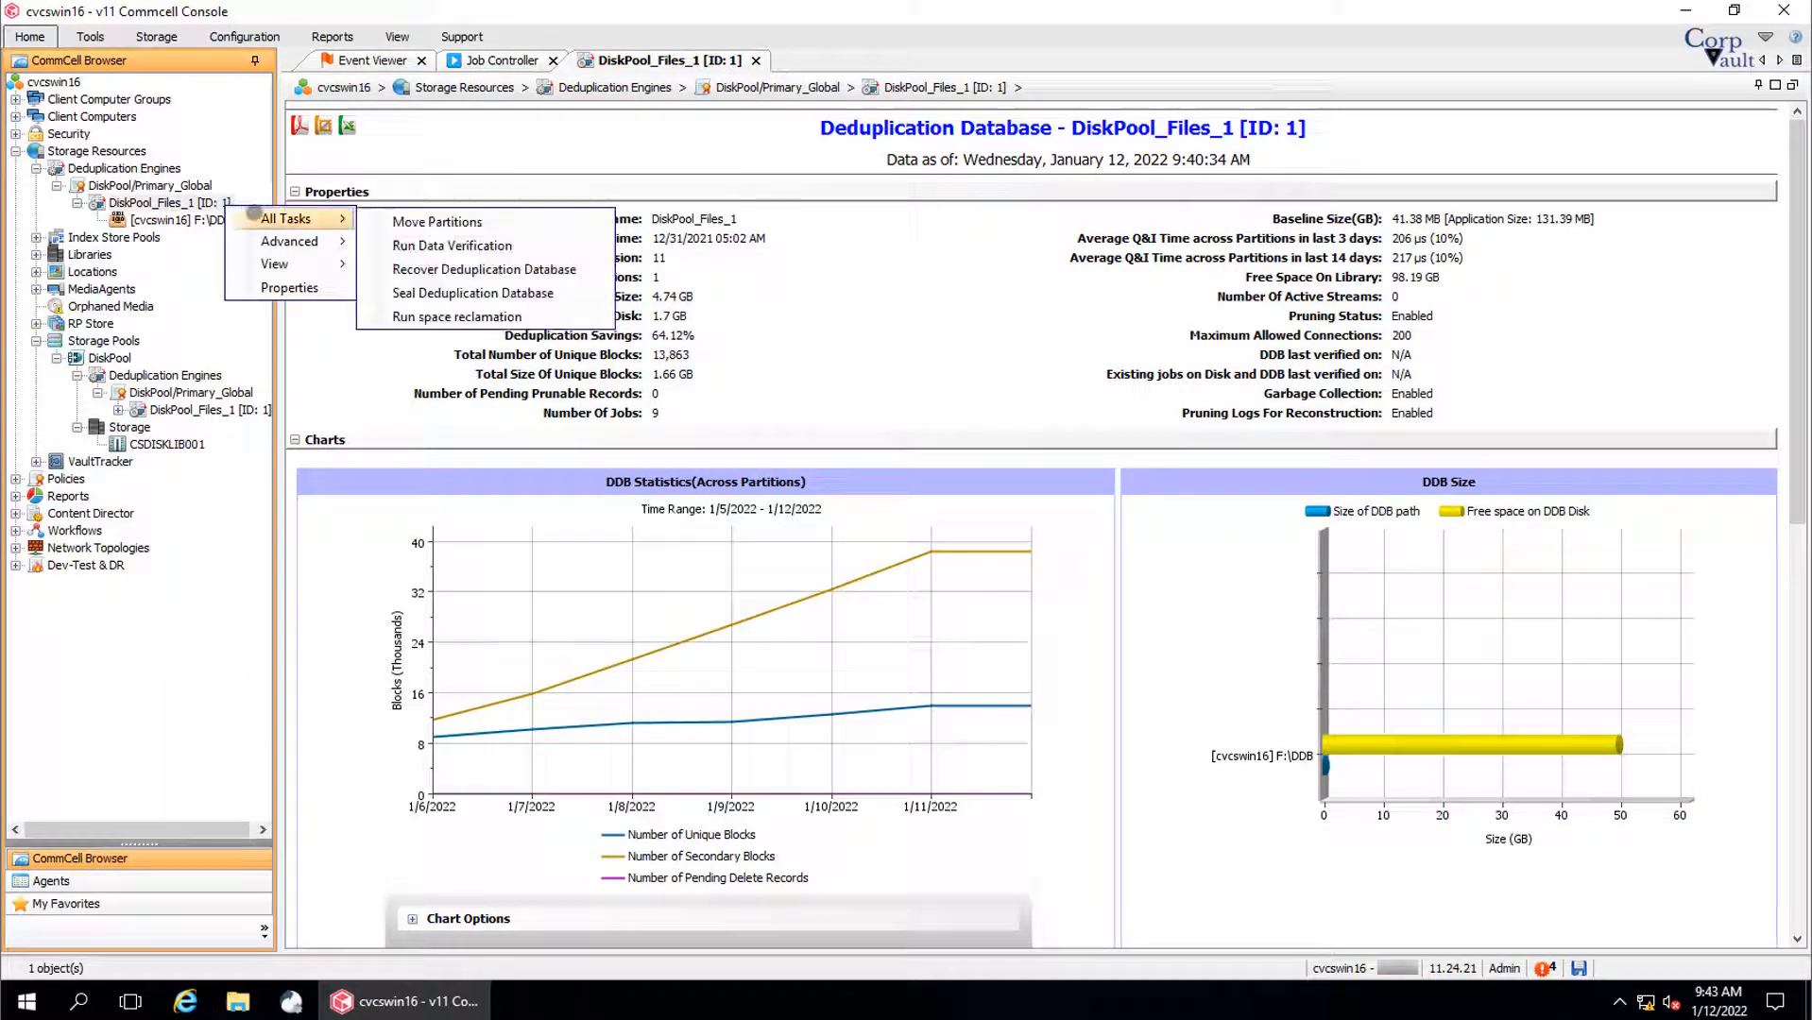
{"action": "mouse_move", "coordinate": [483, 269]}
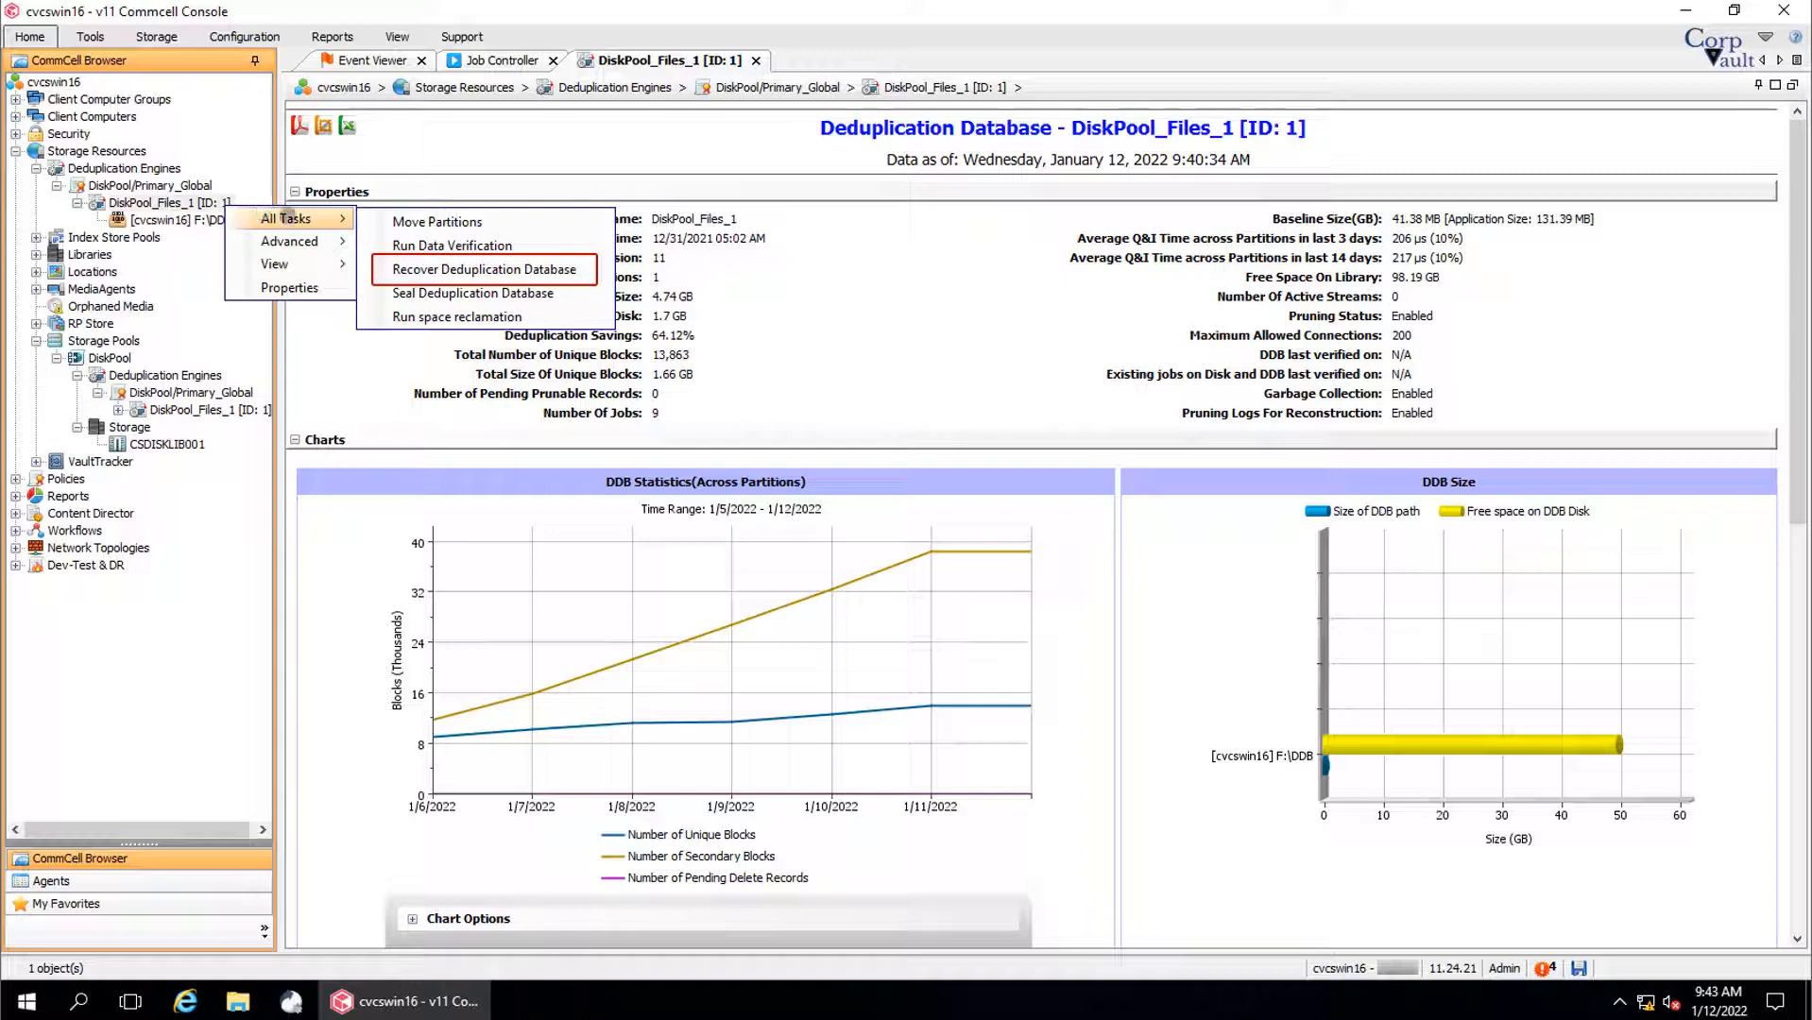
{"action": "mouse_move", "coordinate": [485, 268]}
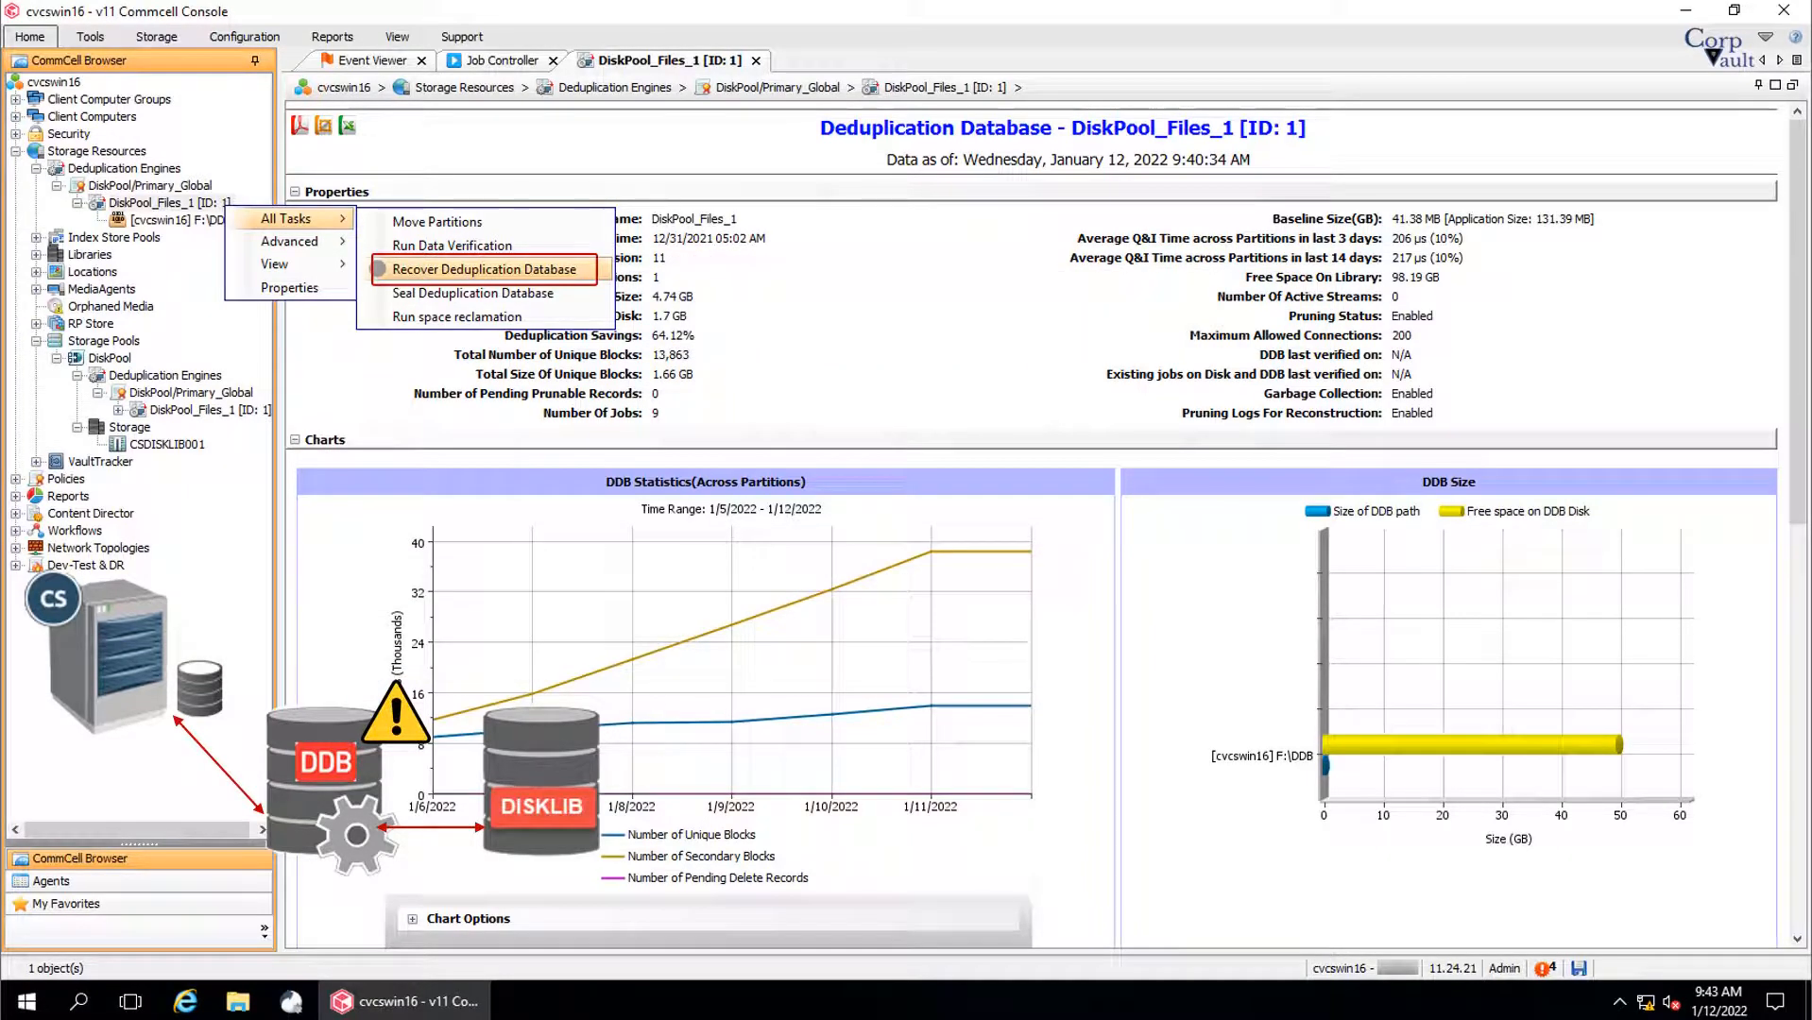
{"action": "mouse_move", "coordinate": [484, 268]}
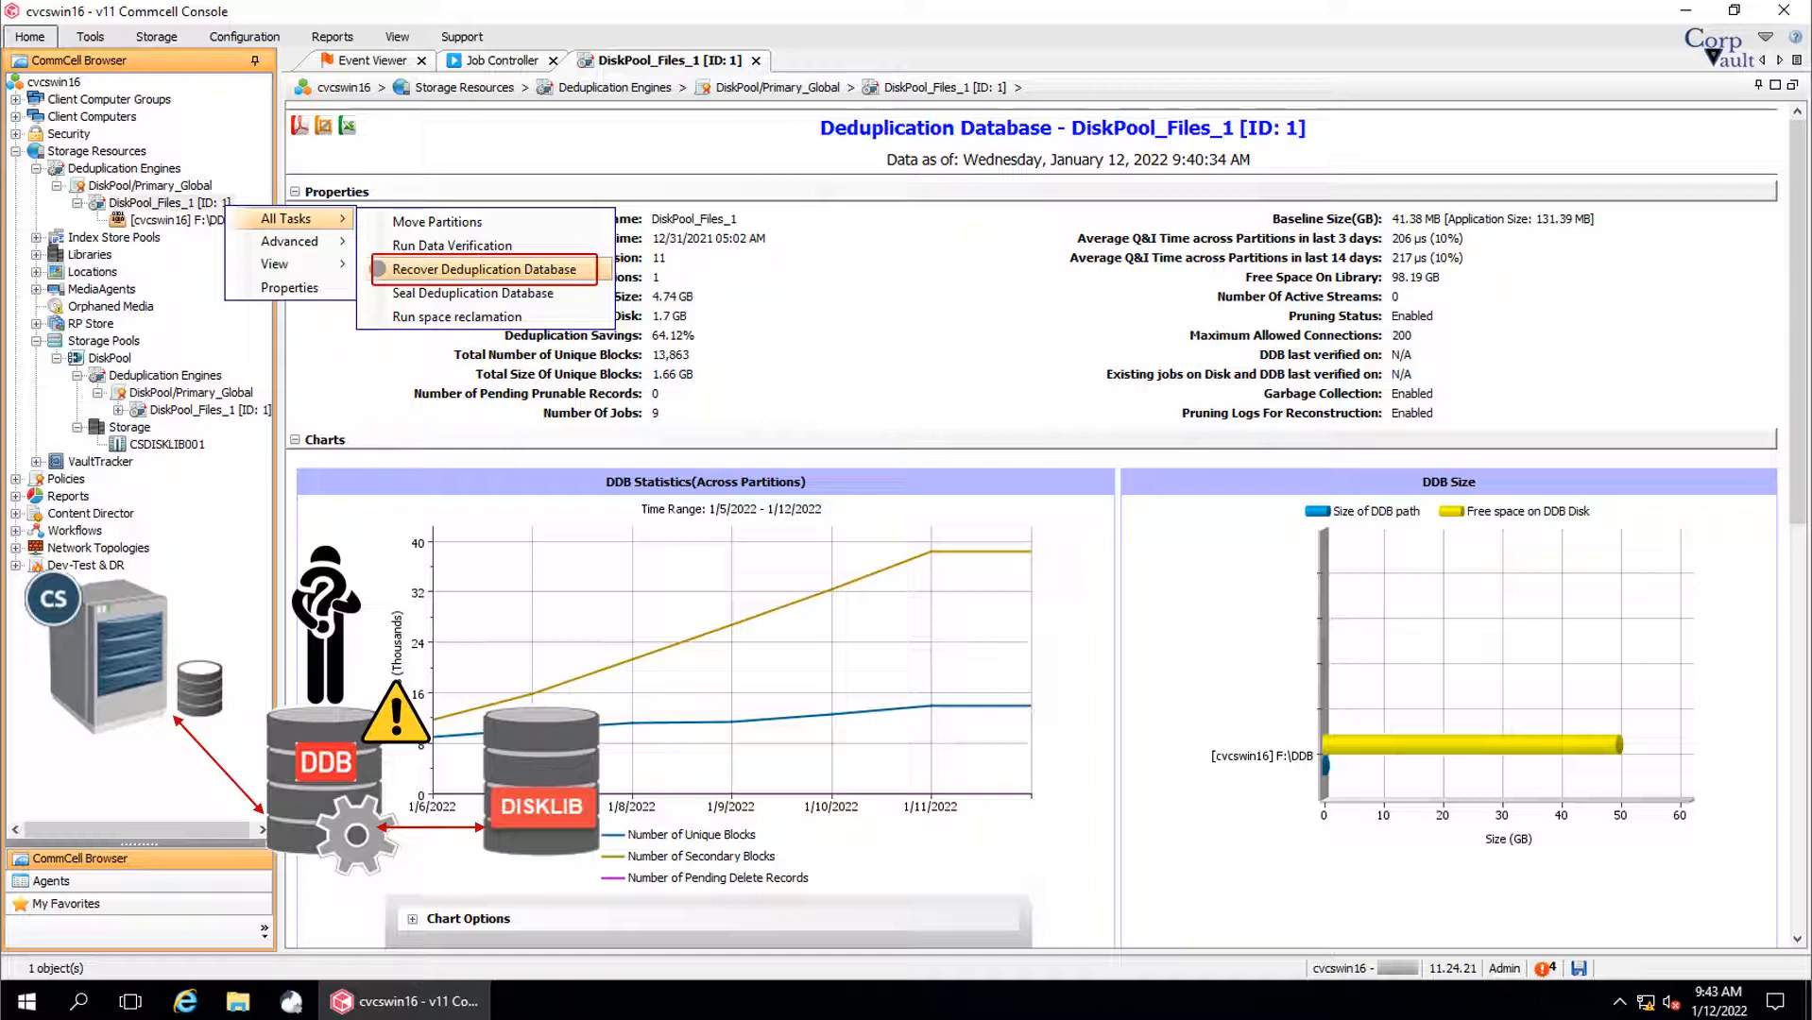
{"action": "mouse_move", "coordinate": [484, 268]}
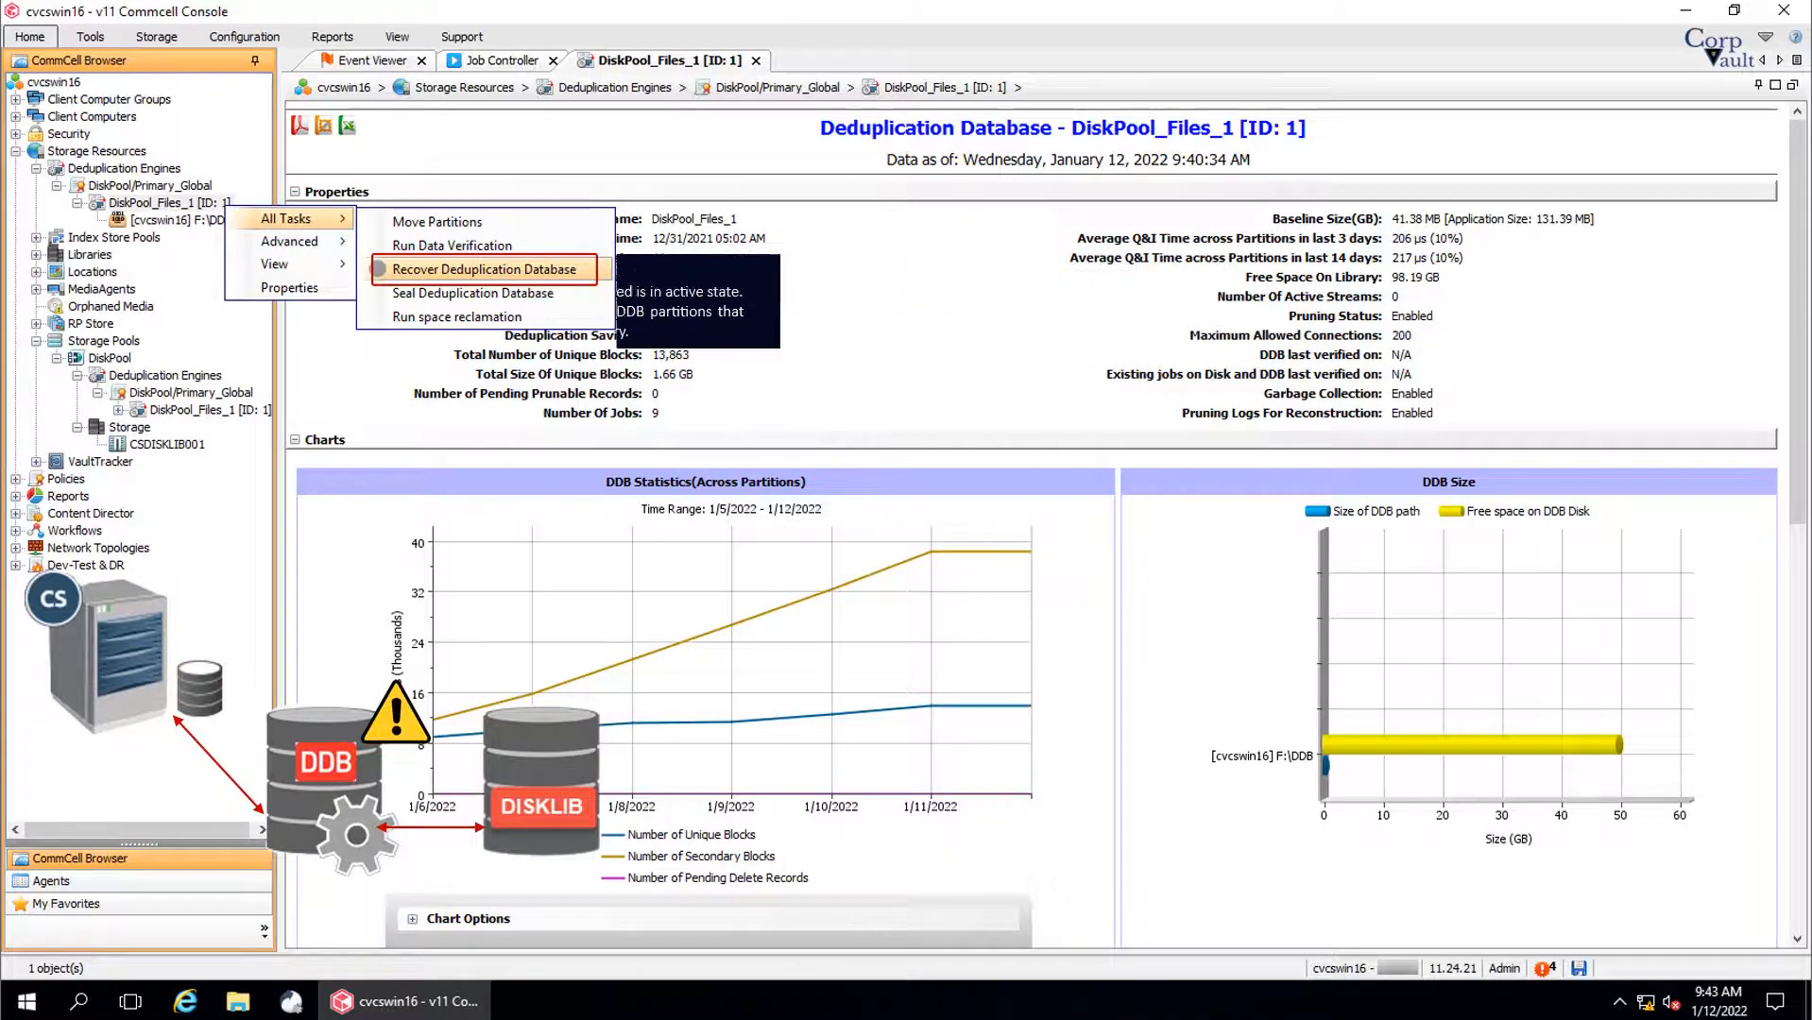
Begin a Recover Deduplication Database job from the partition's All Tasks list.
{"action": "left_click", "coordinate": [485, 269]}
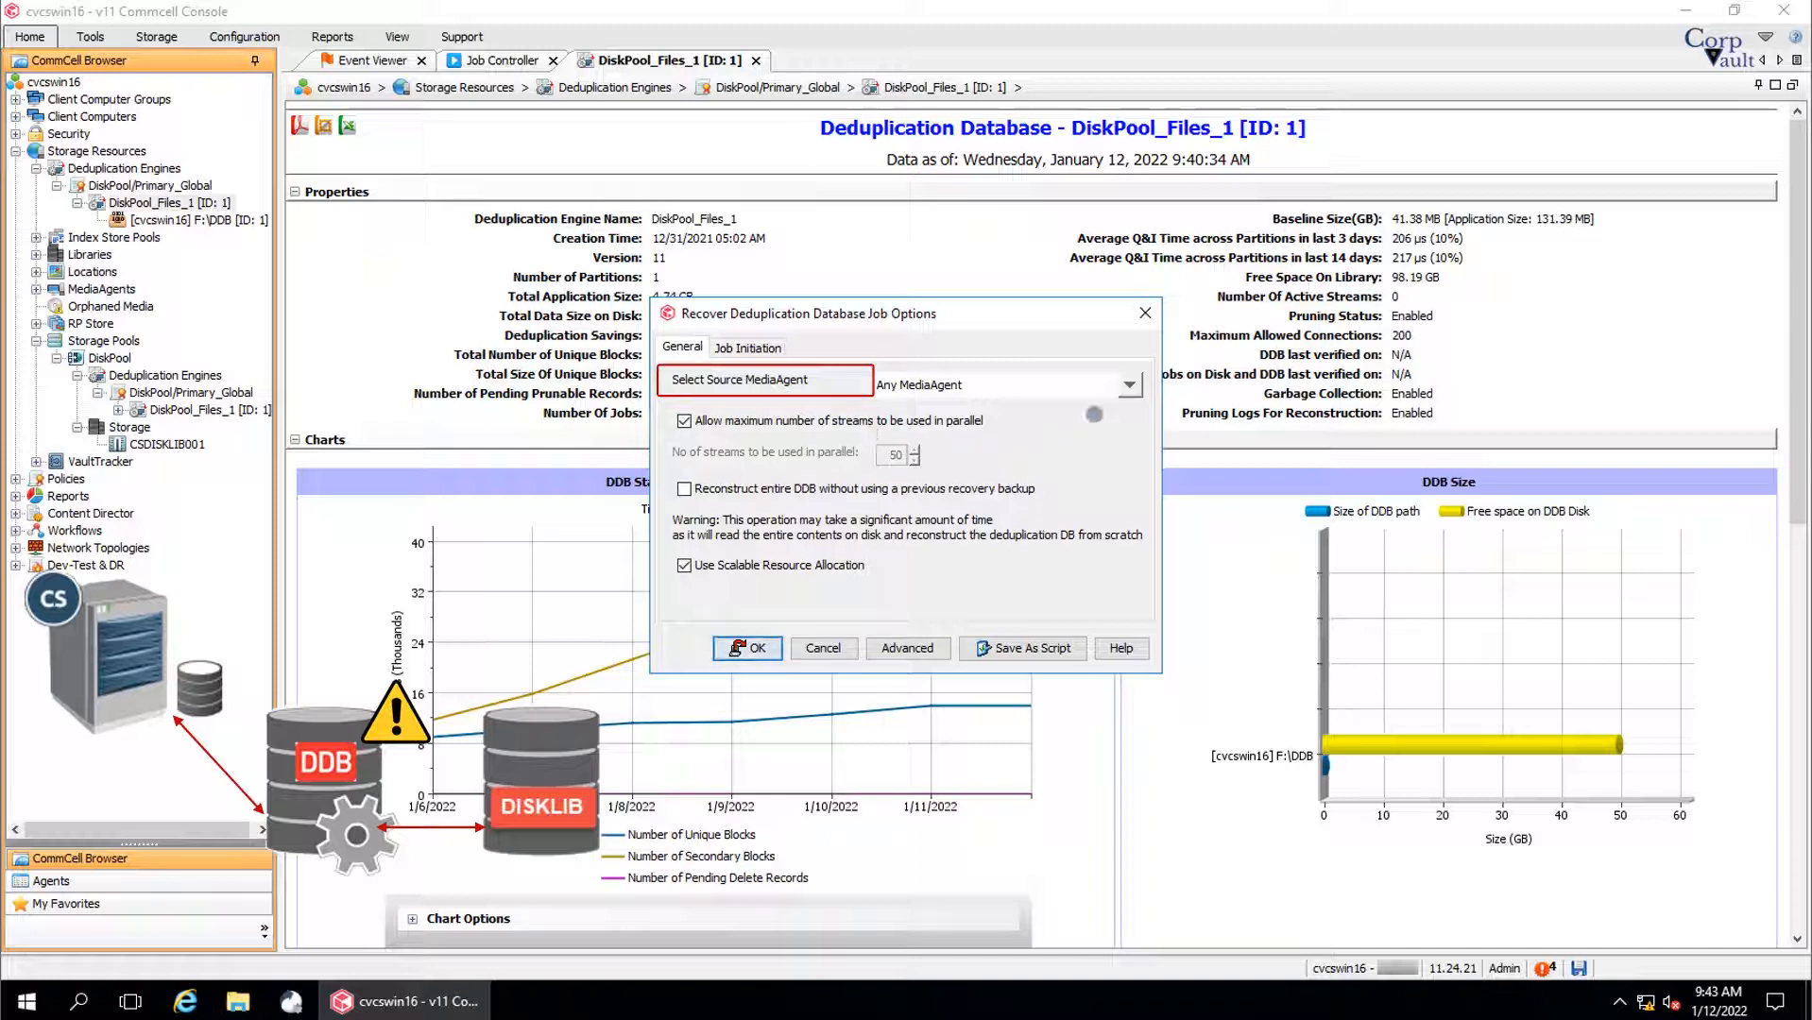
{"action": "left_click", "coordinate": [1125, 383]}
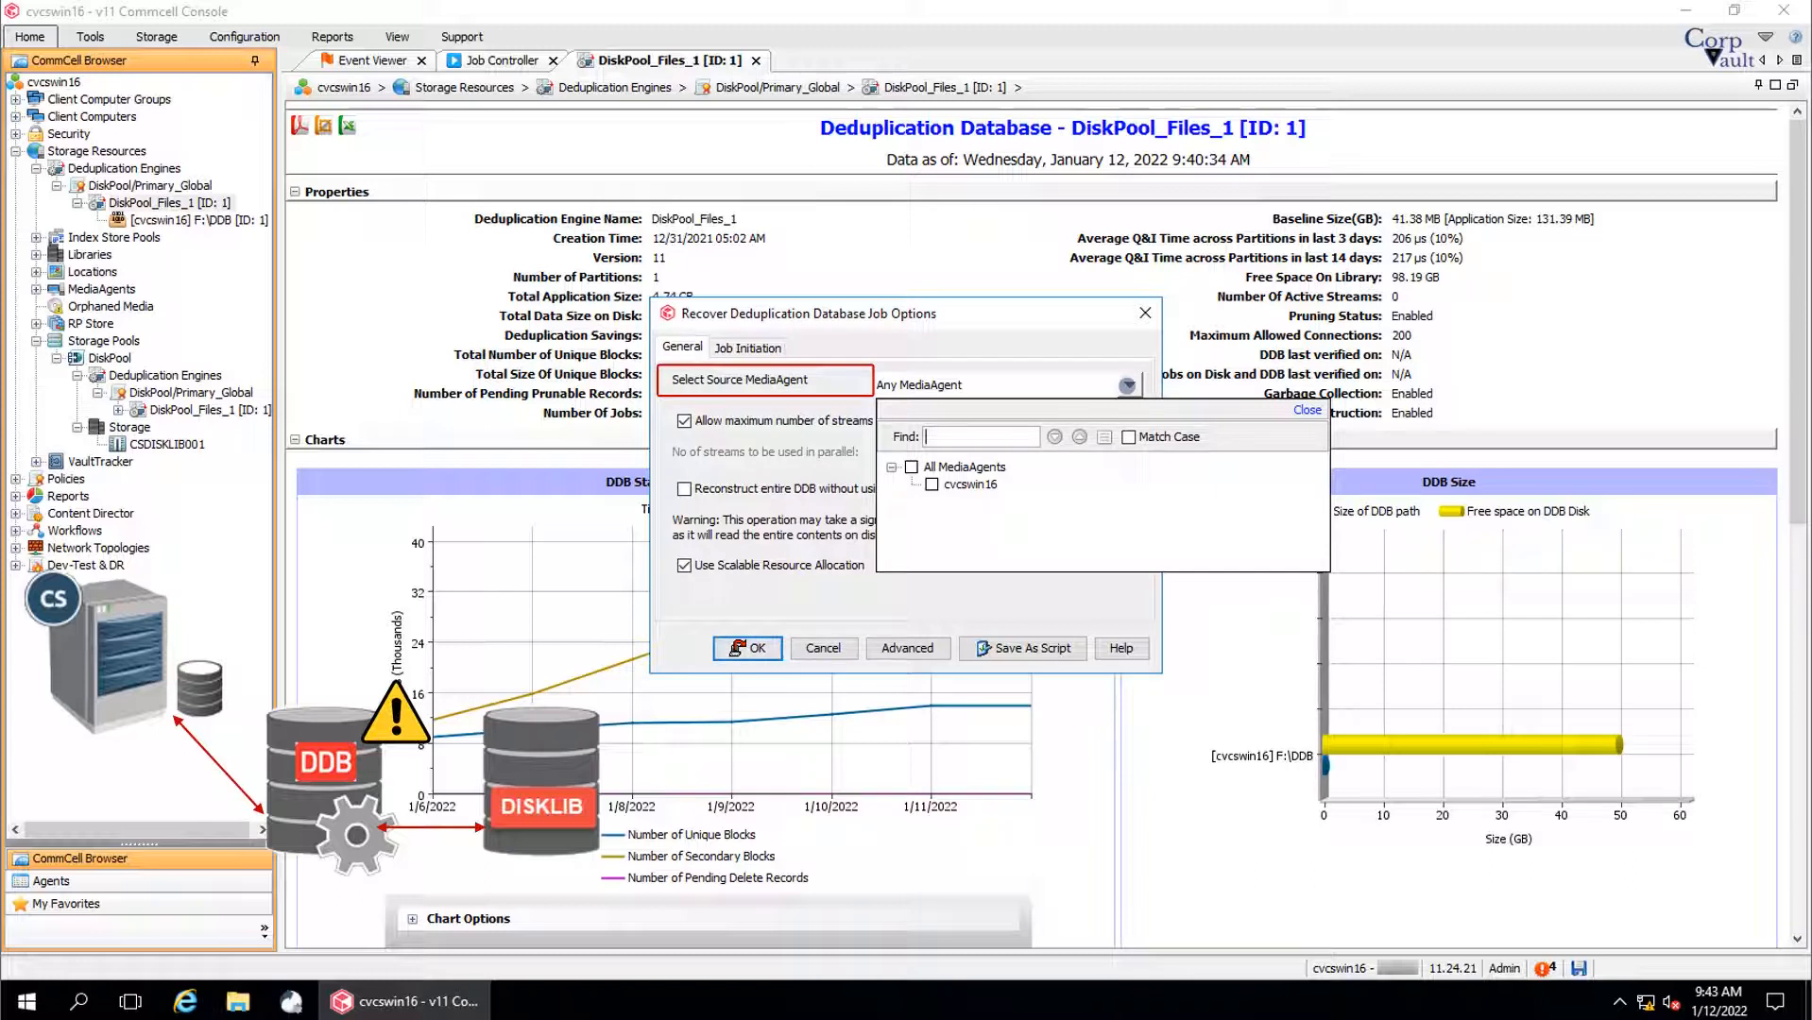
{"action": "left_click", "coordinate": [1308, 410]}
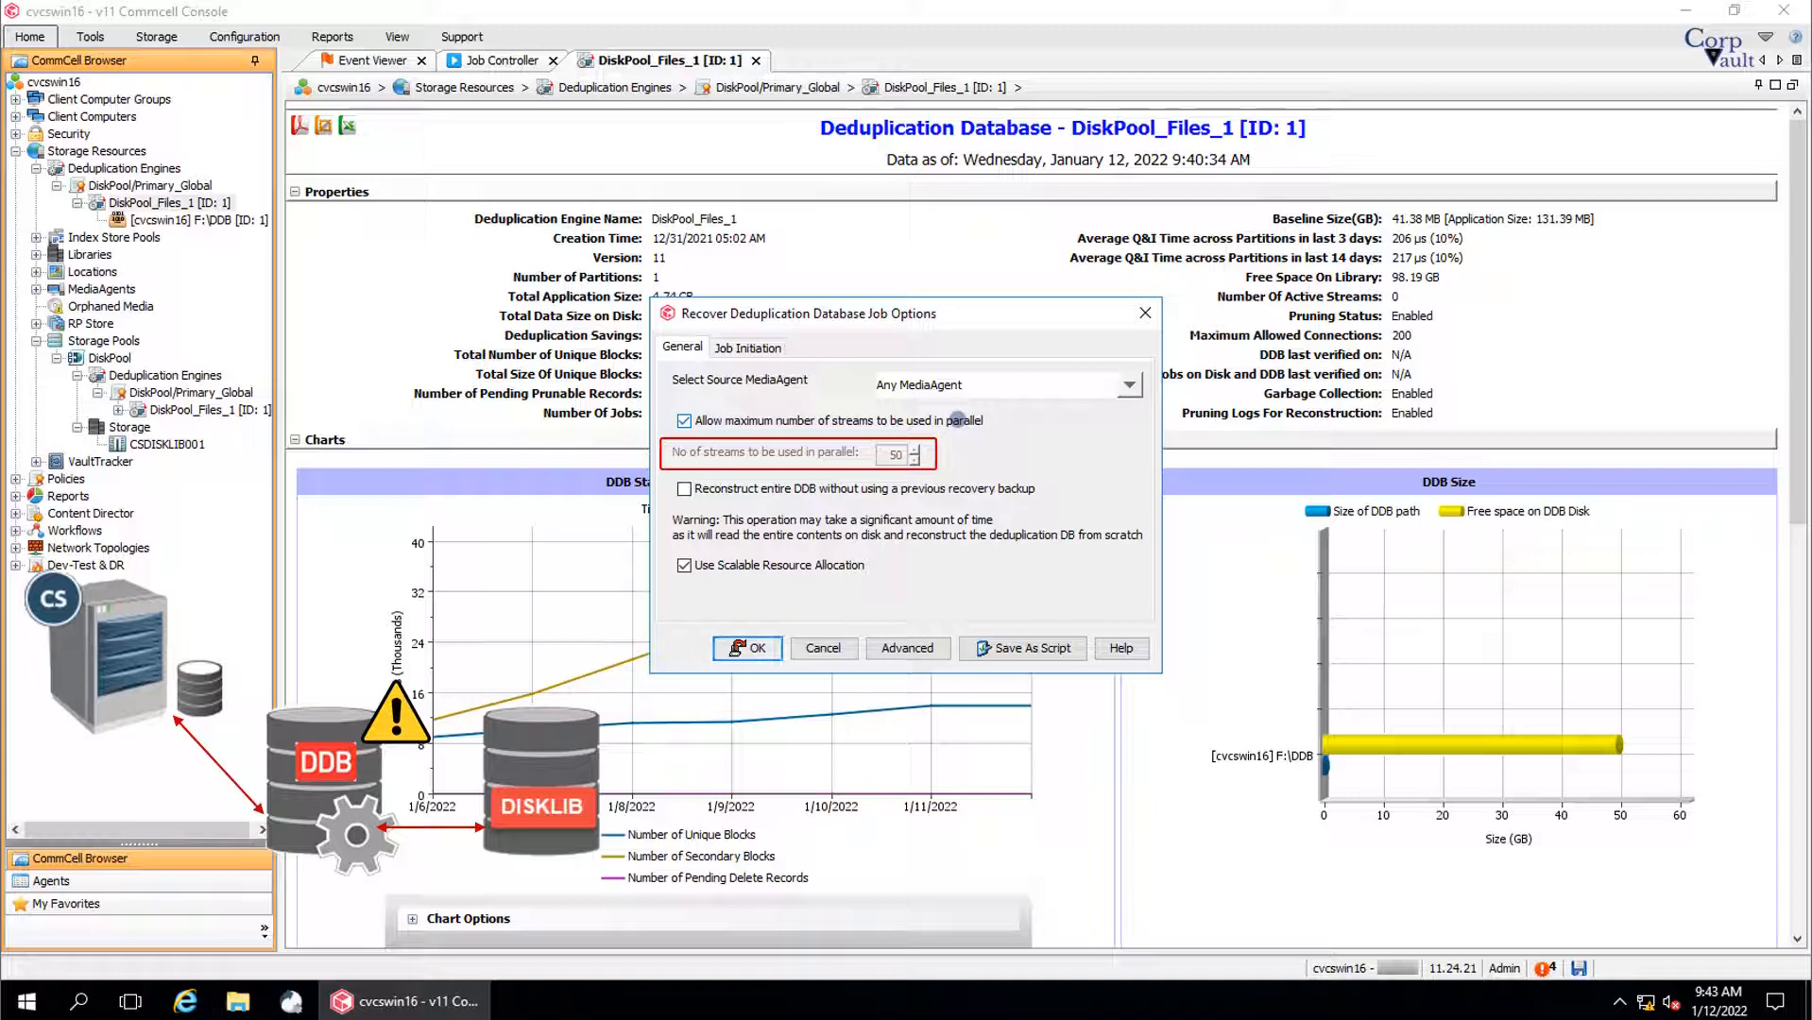
Disable maximum parallel streams and lower the stream count to 47.
{"action": "left_click", "coordinate": [684, 419]}
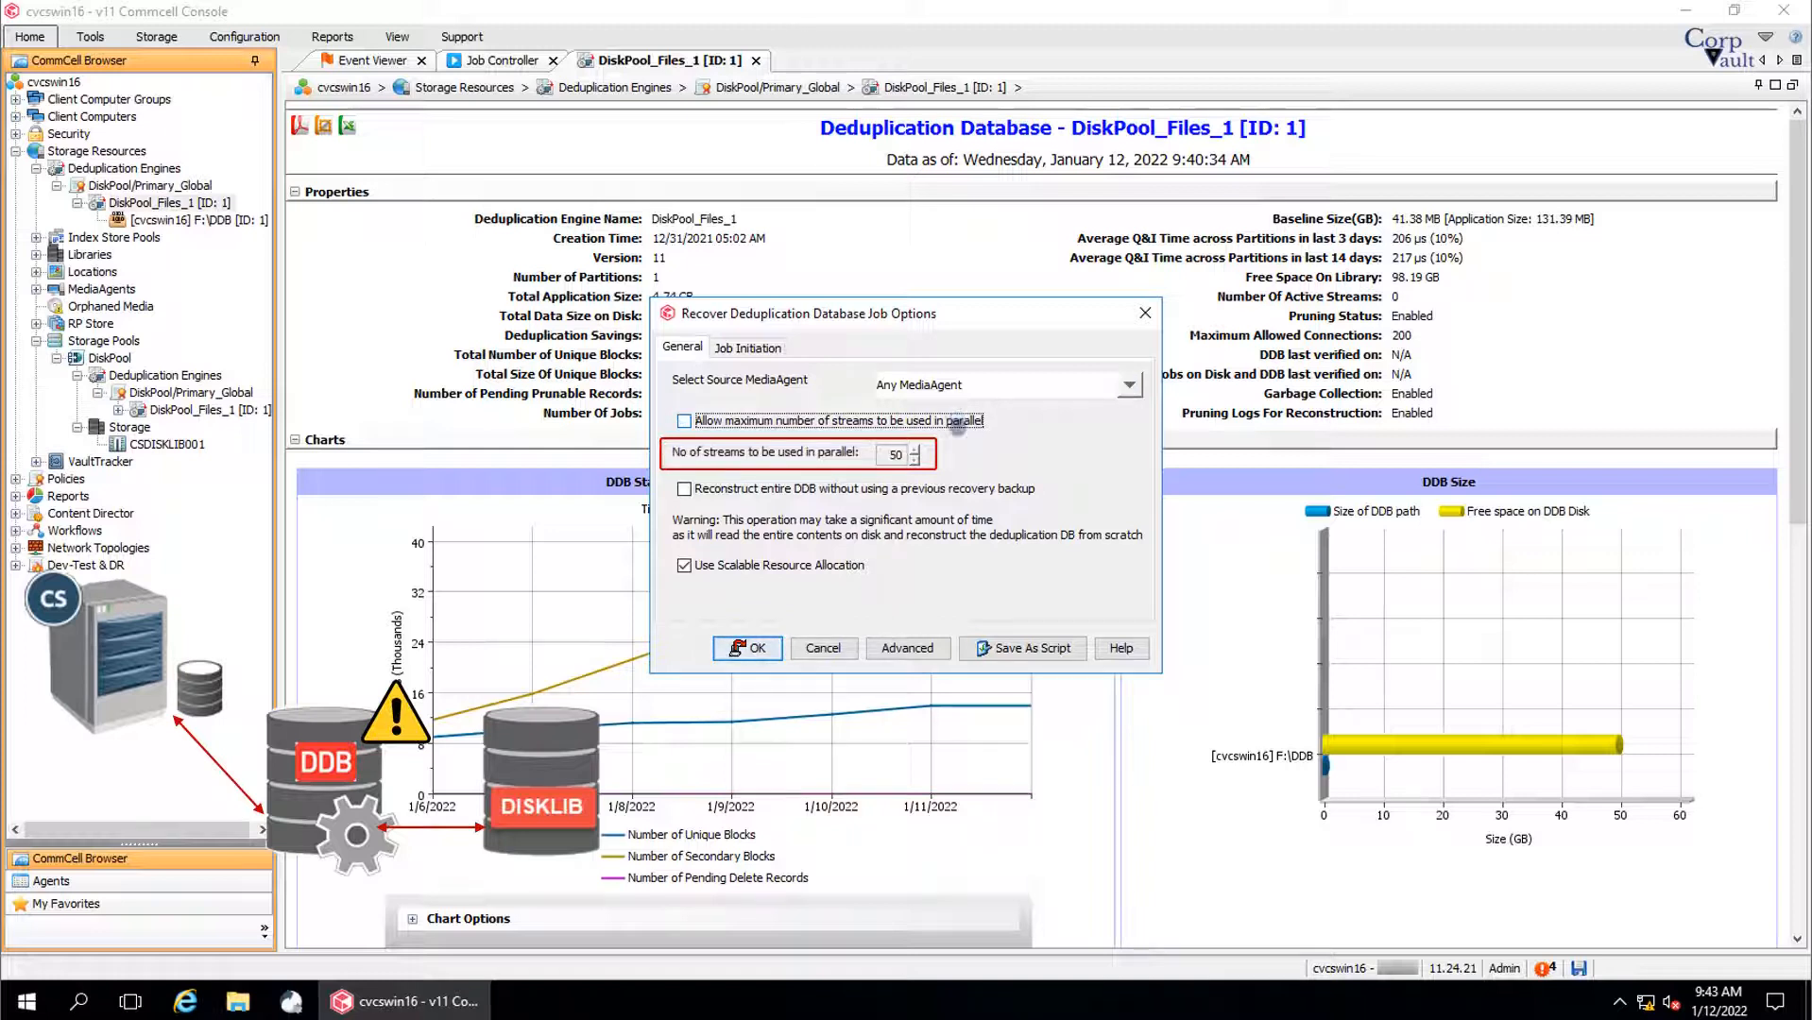
{"action": "left_click", "coordinate": [912, 459]}
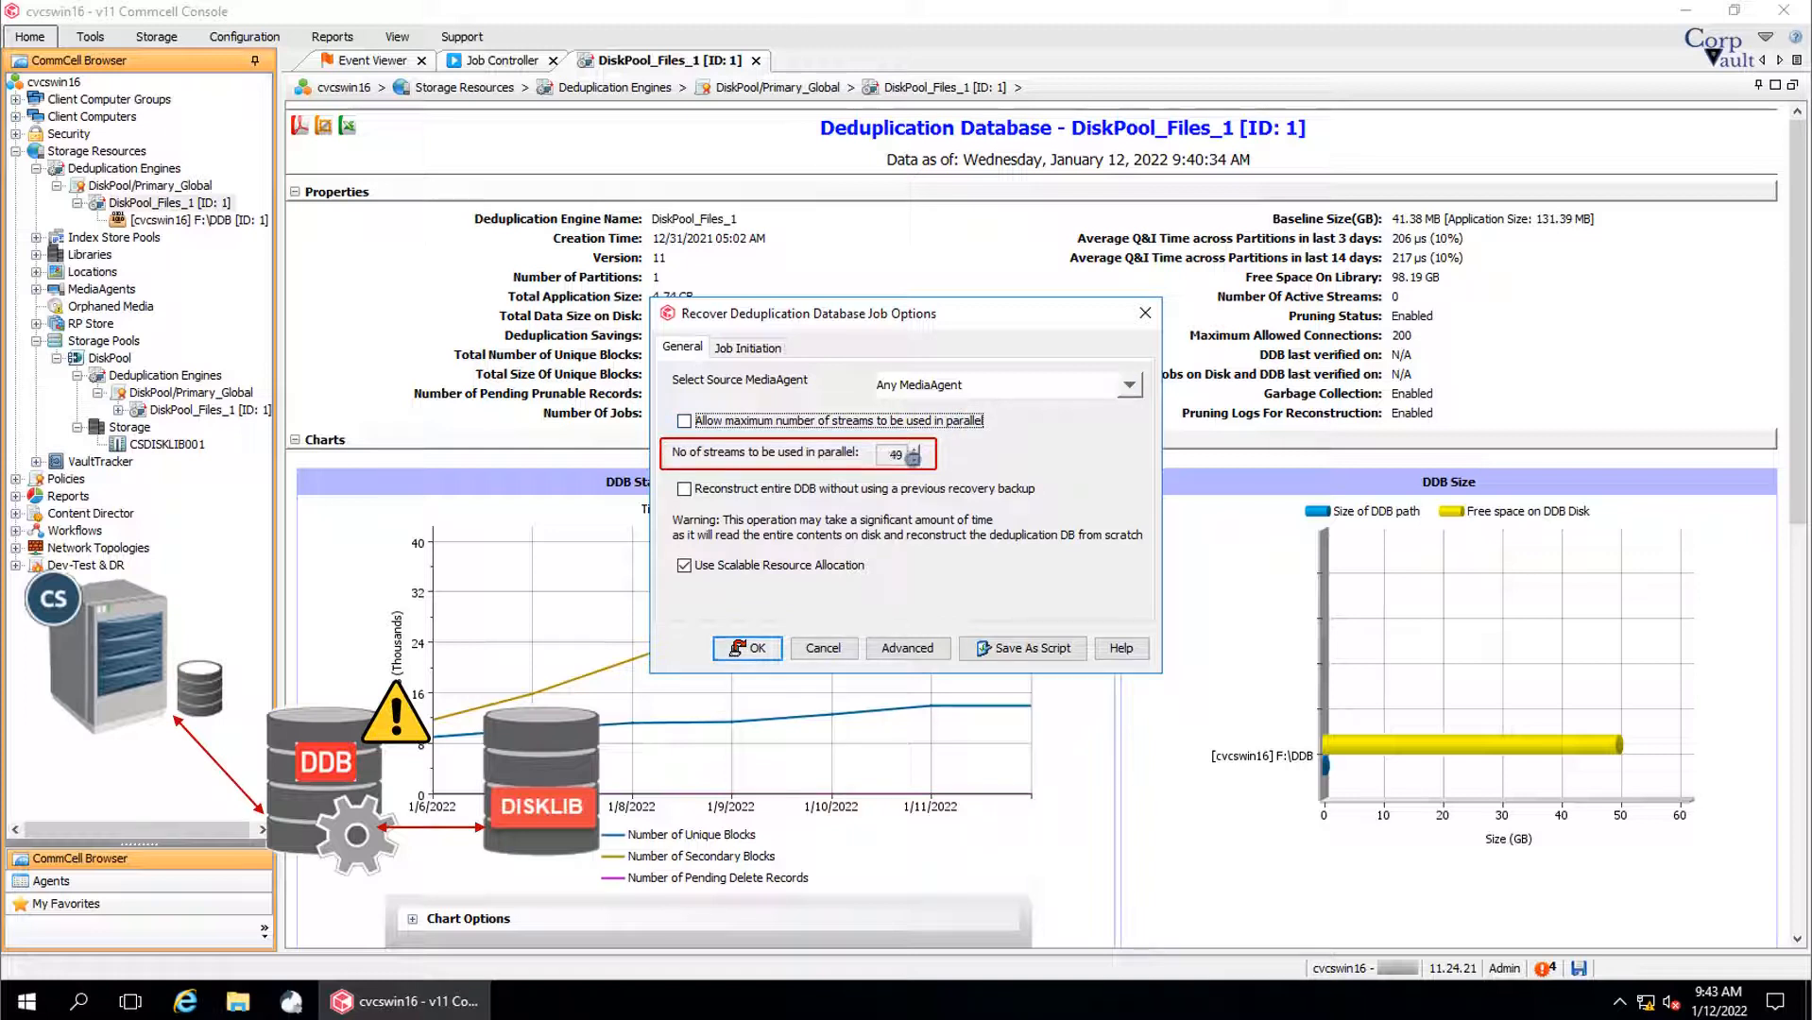
{"action": "left_click", "coordinate": [914, 459]}
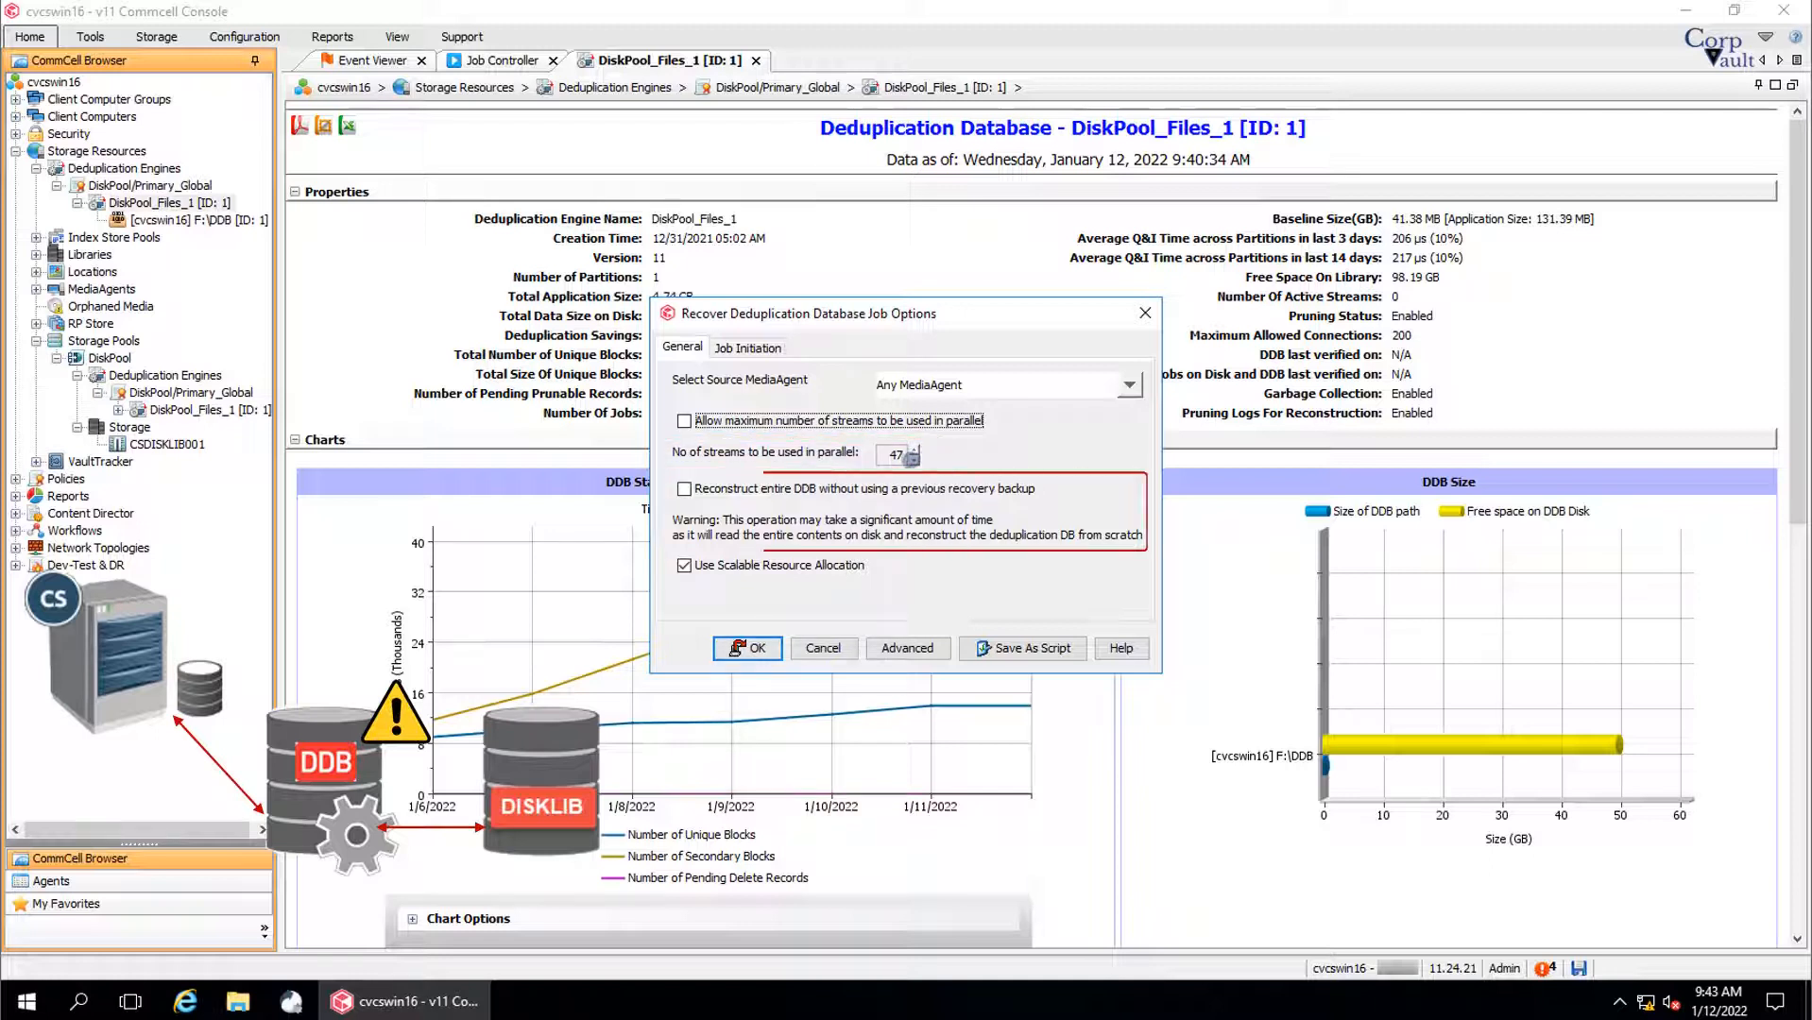
Enable full DDB reconstruction without a previous backup and disable Scalable Resource Allocation.
{"action": "left_click", "coordinate": [684, 487]}
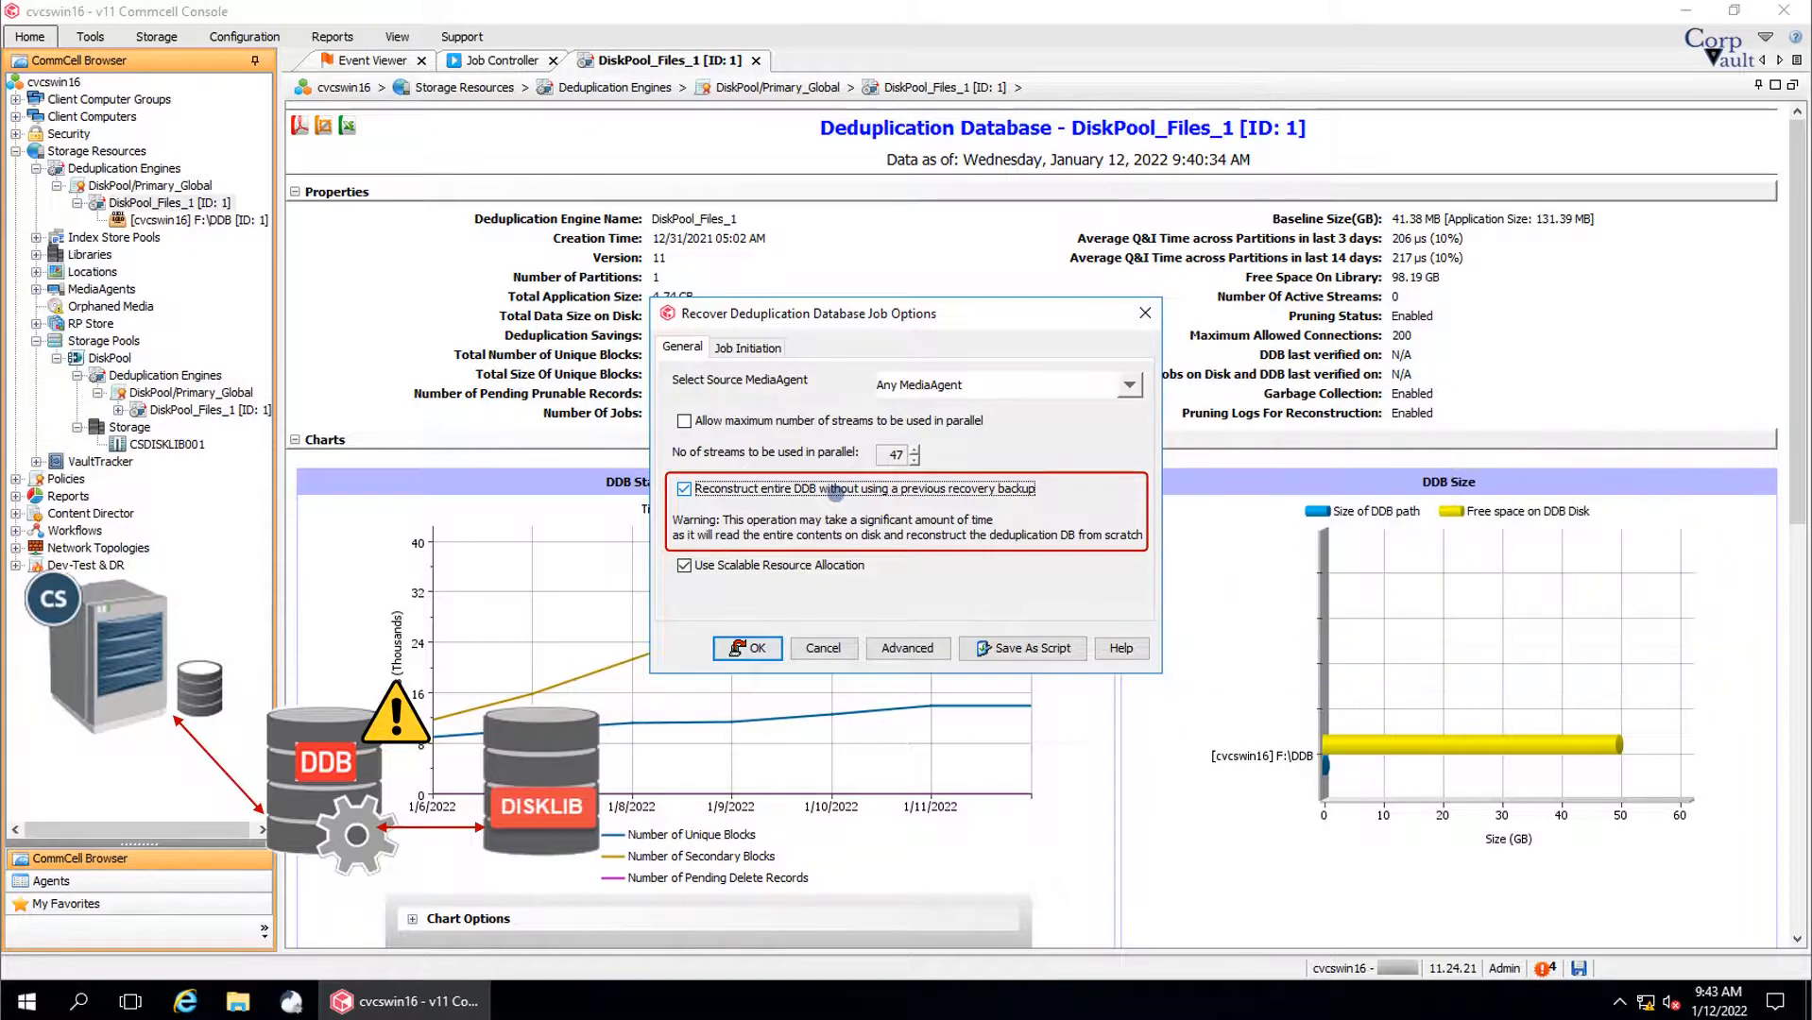
{"action": "mouse_move", "coordinate": [835, 487]}
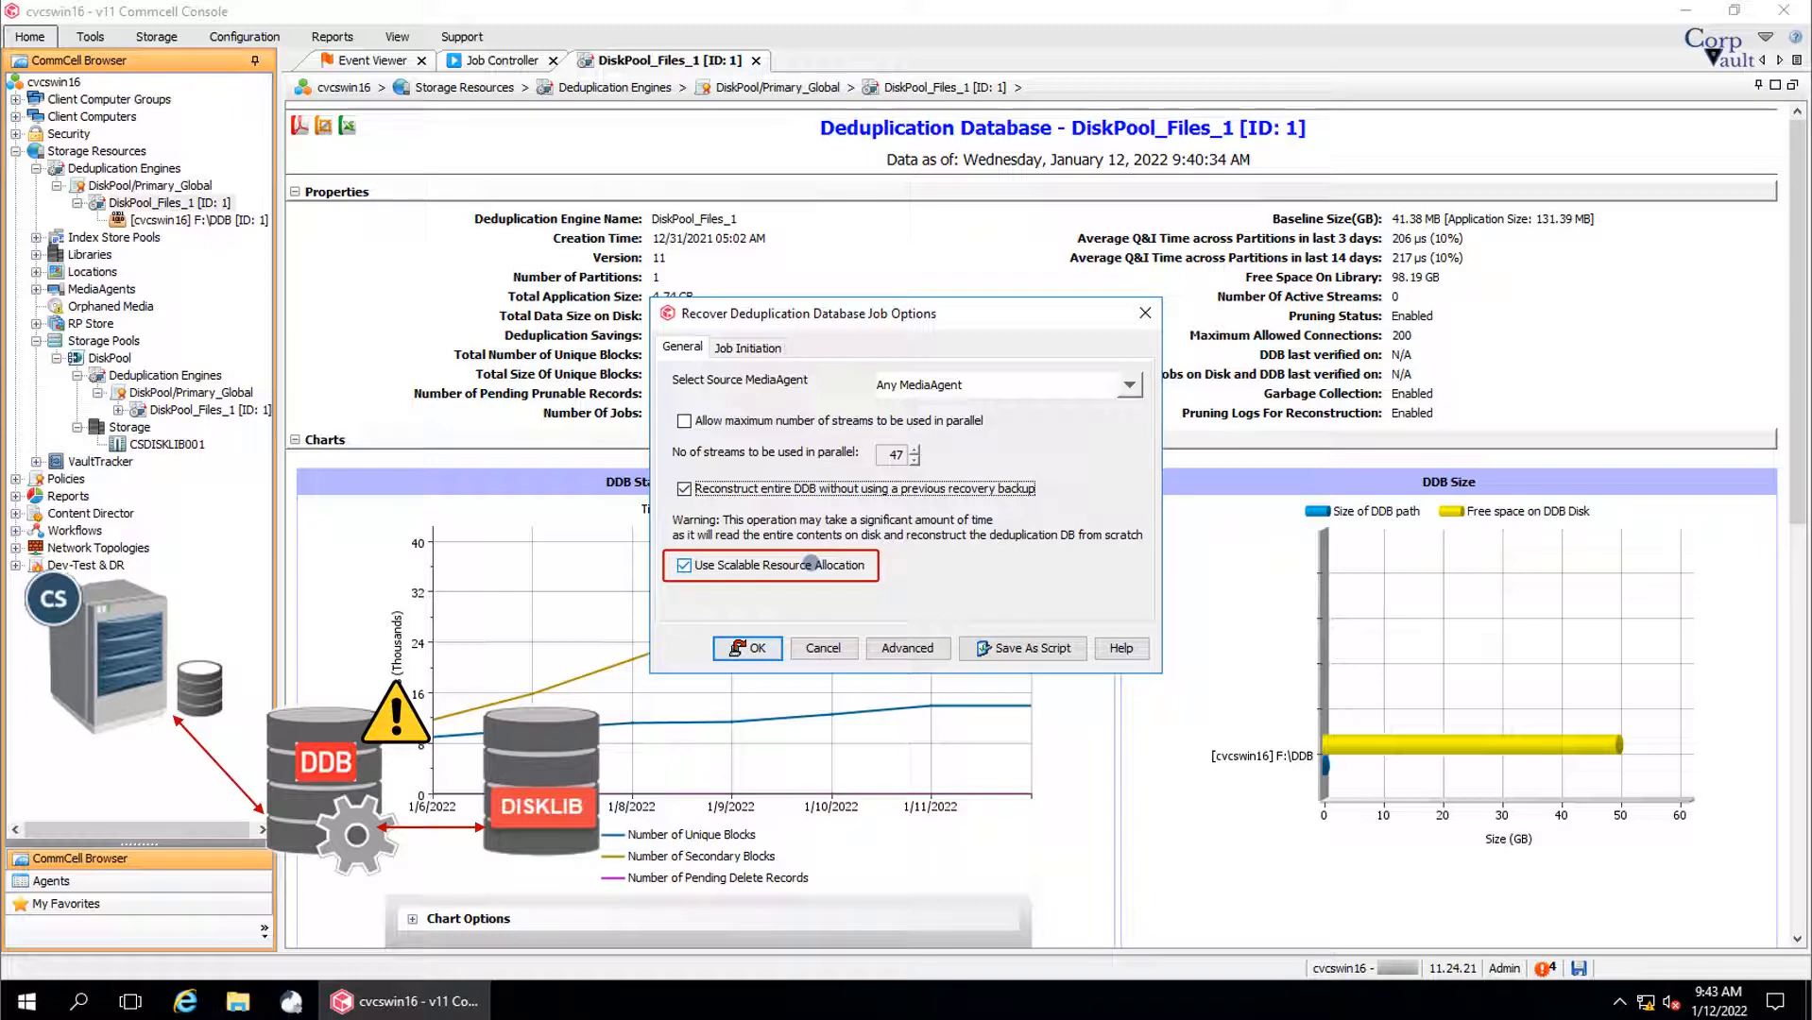
{"action": "left_click", "coordinate": [682, 565]}
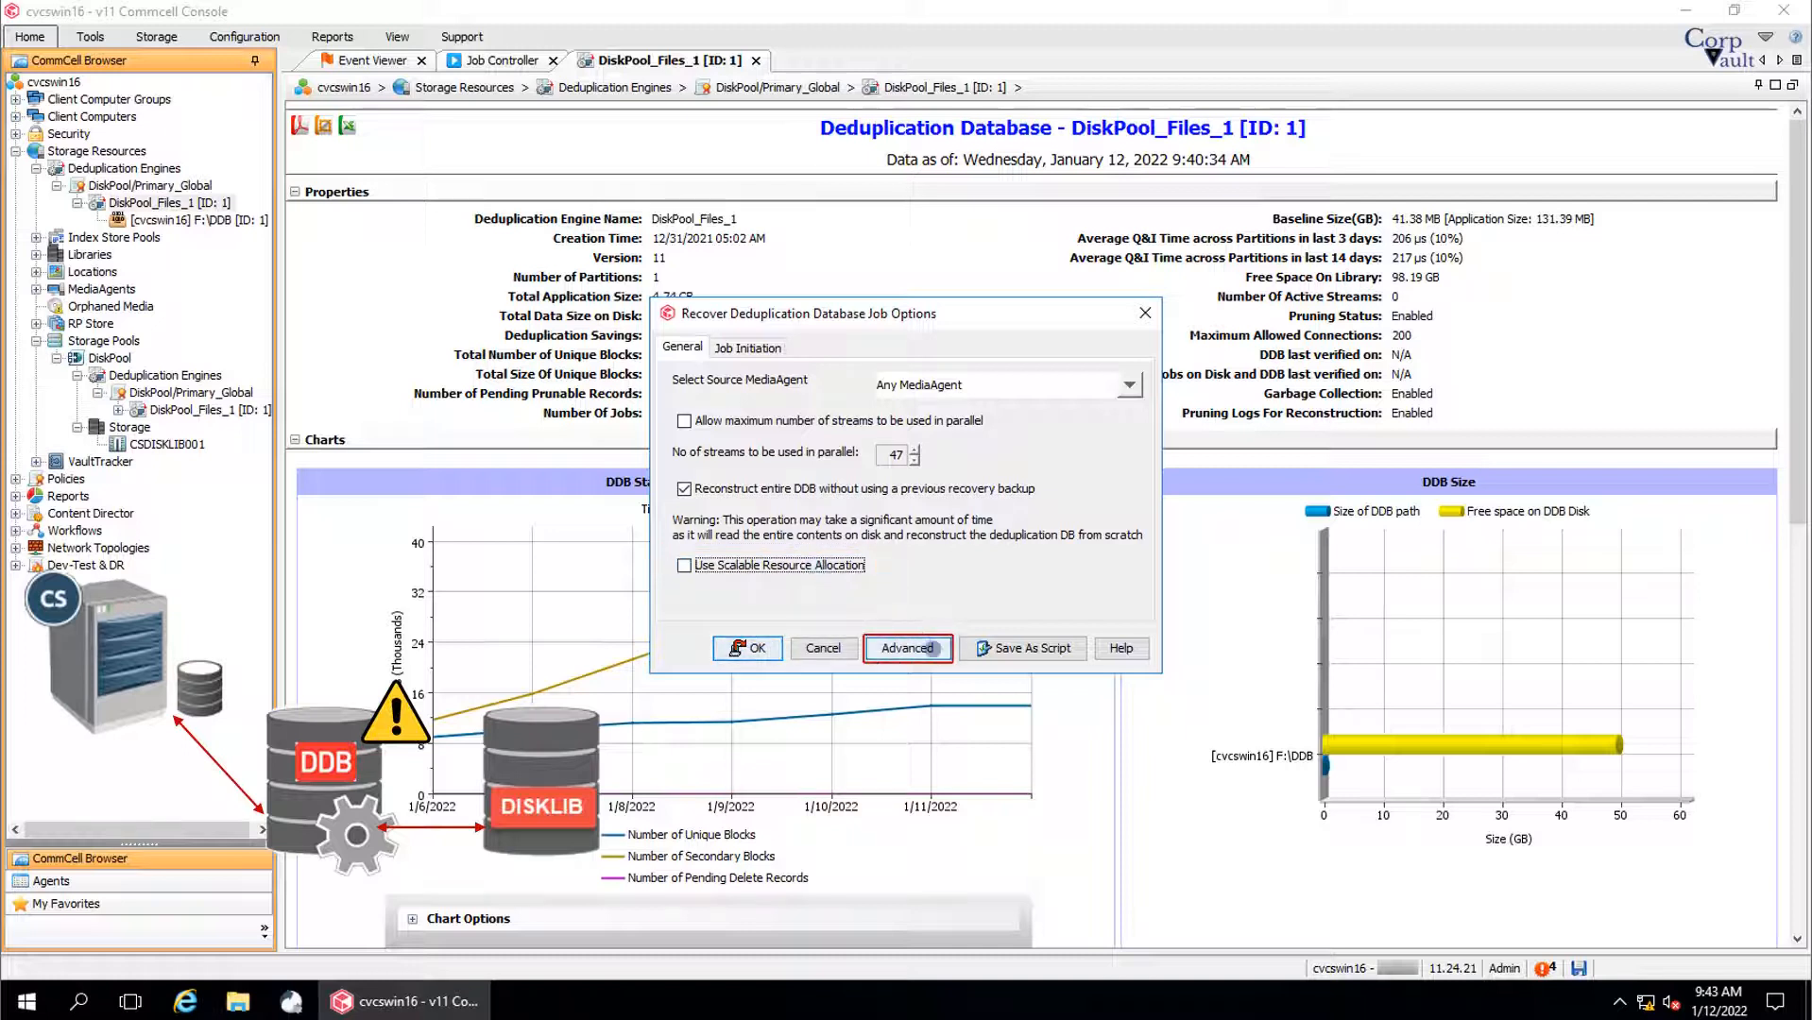
In advanced Startup options, change priority, start suspended, and start when CommServer activity is low.
{"action": "left_click", "coordinate": [907, 648]}
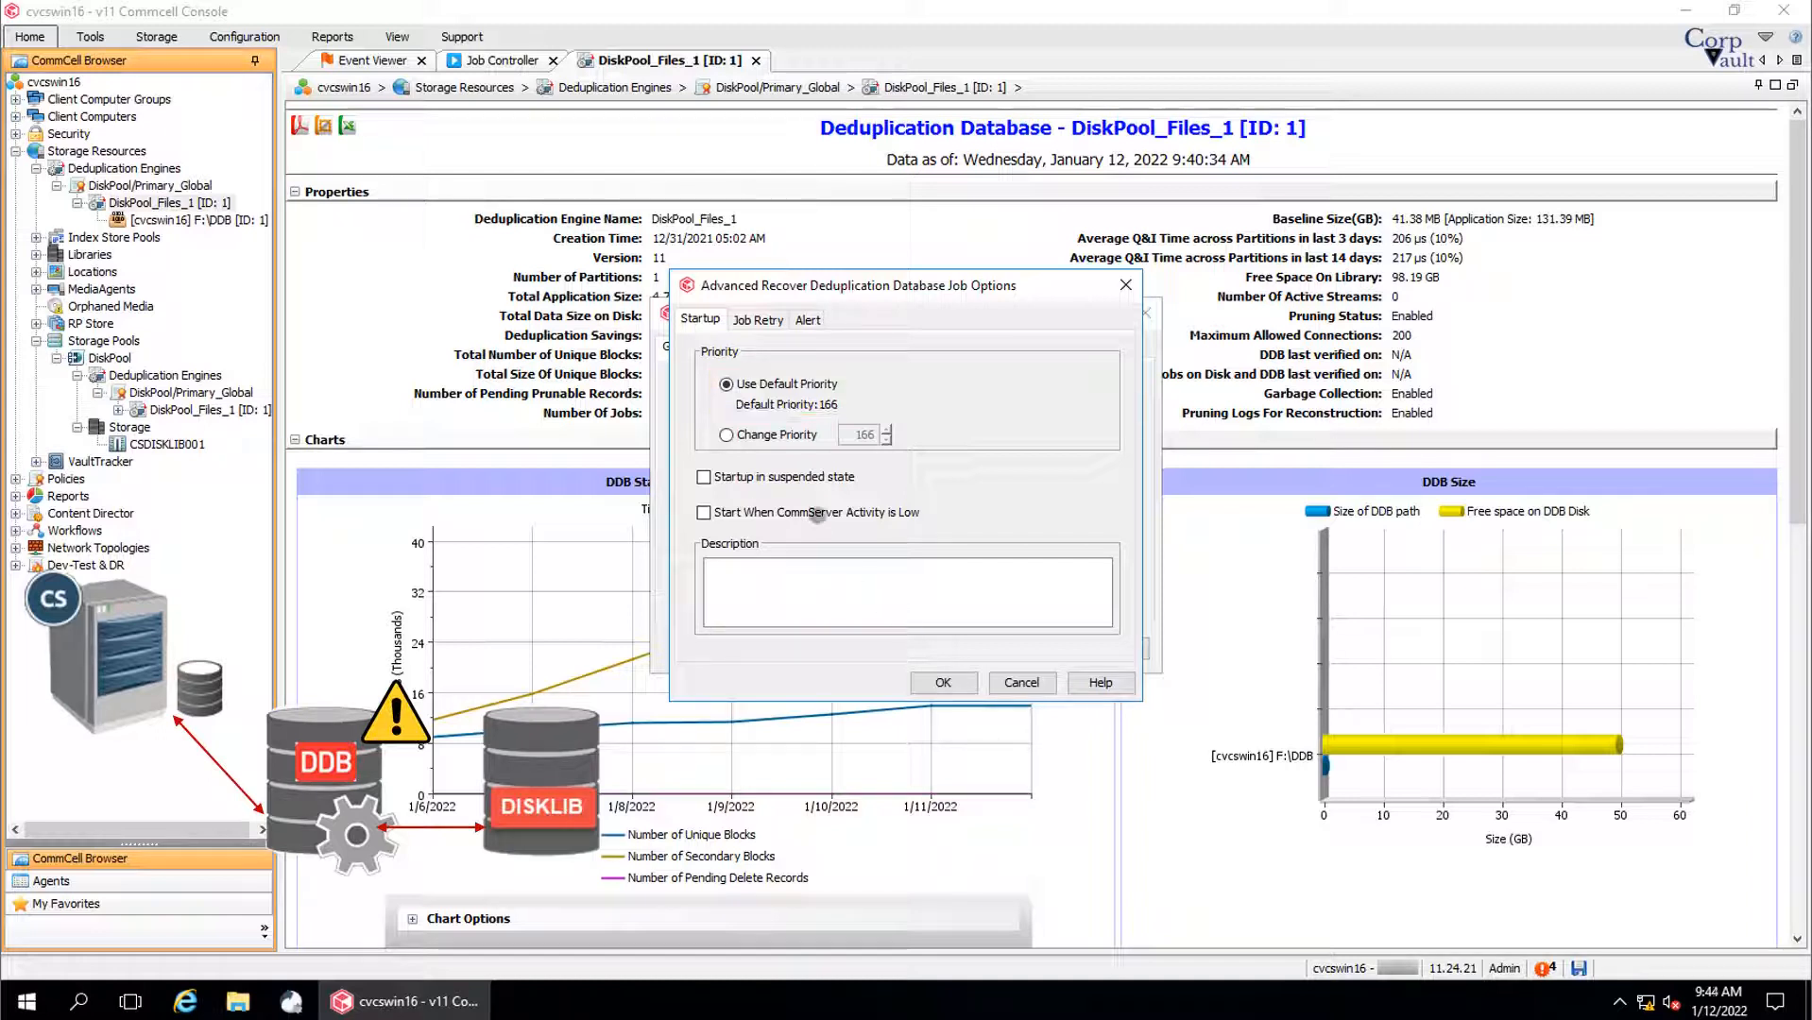
{"action": "left_click", "coordinate": [725, 435]}
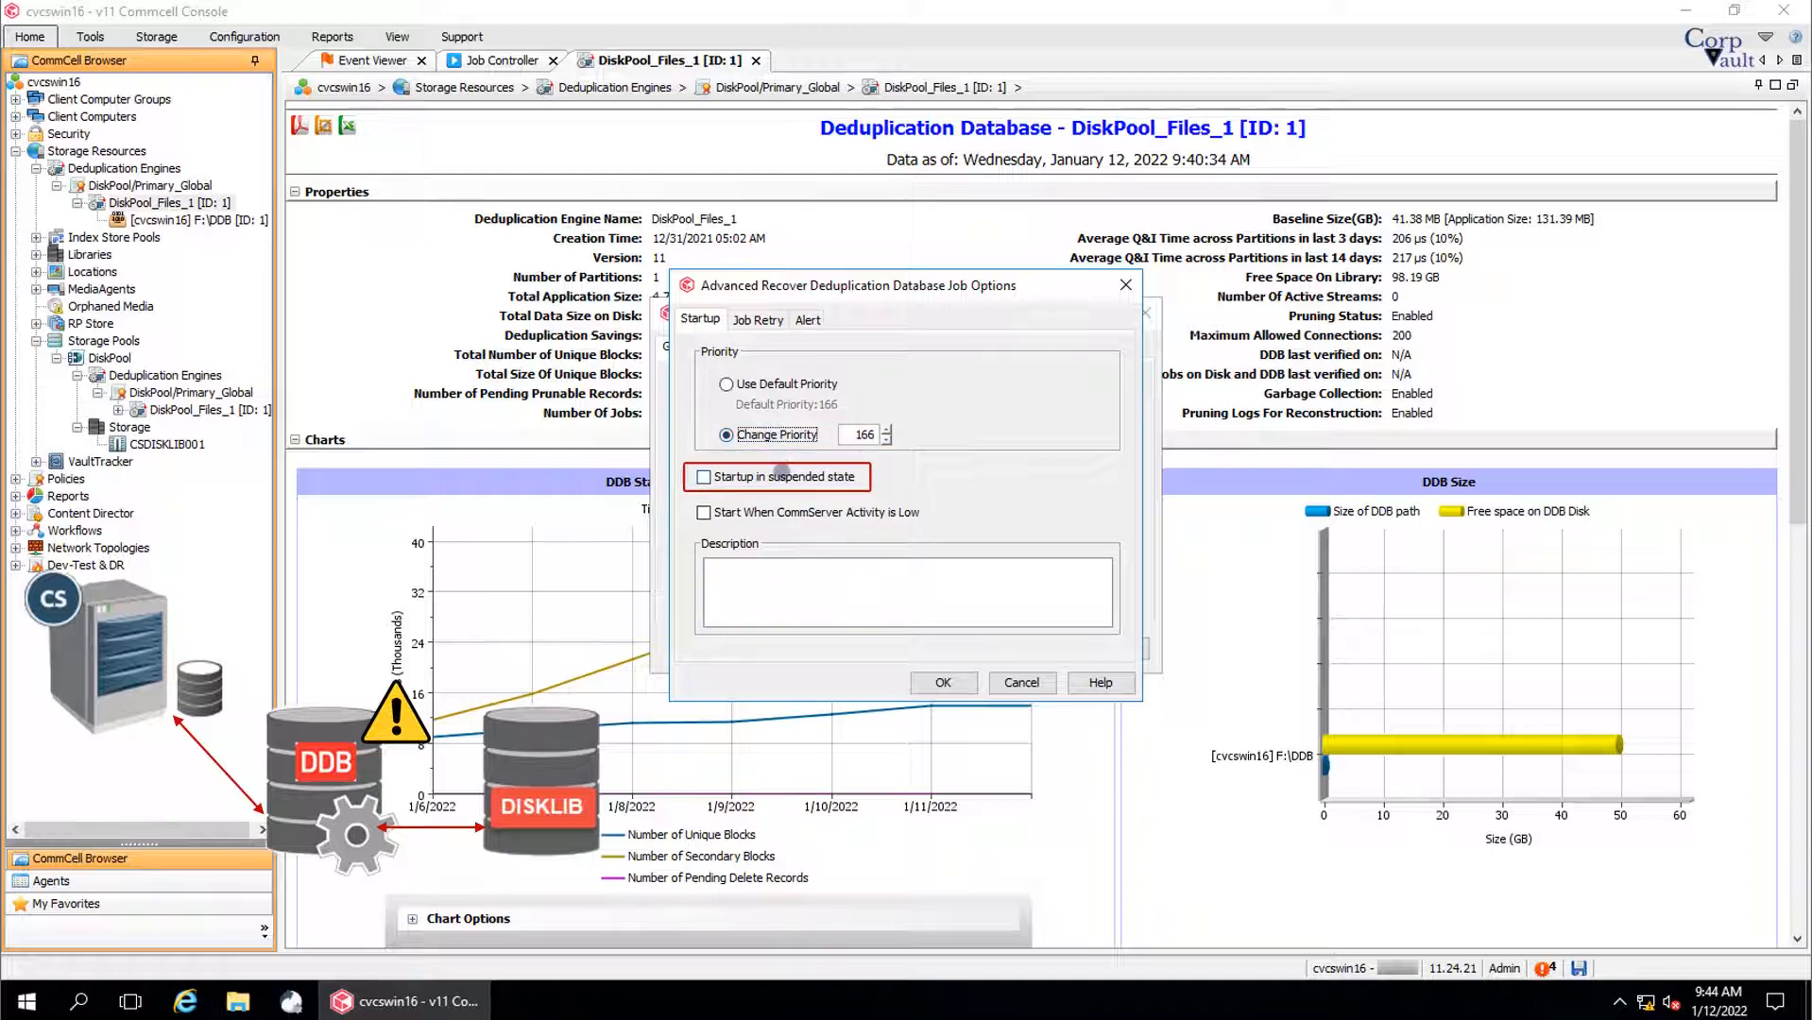
{"action": "left_click", "coordinate": [702, 476]}
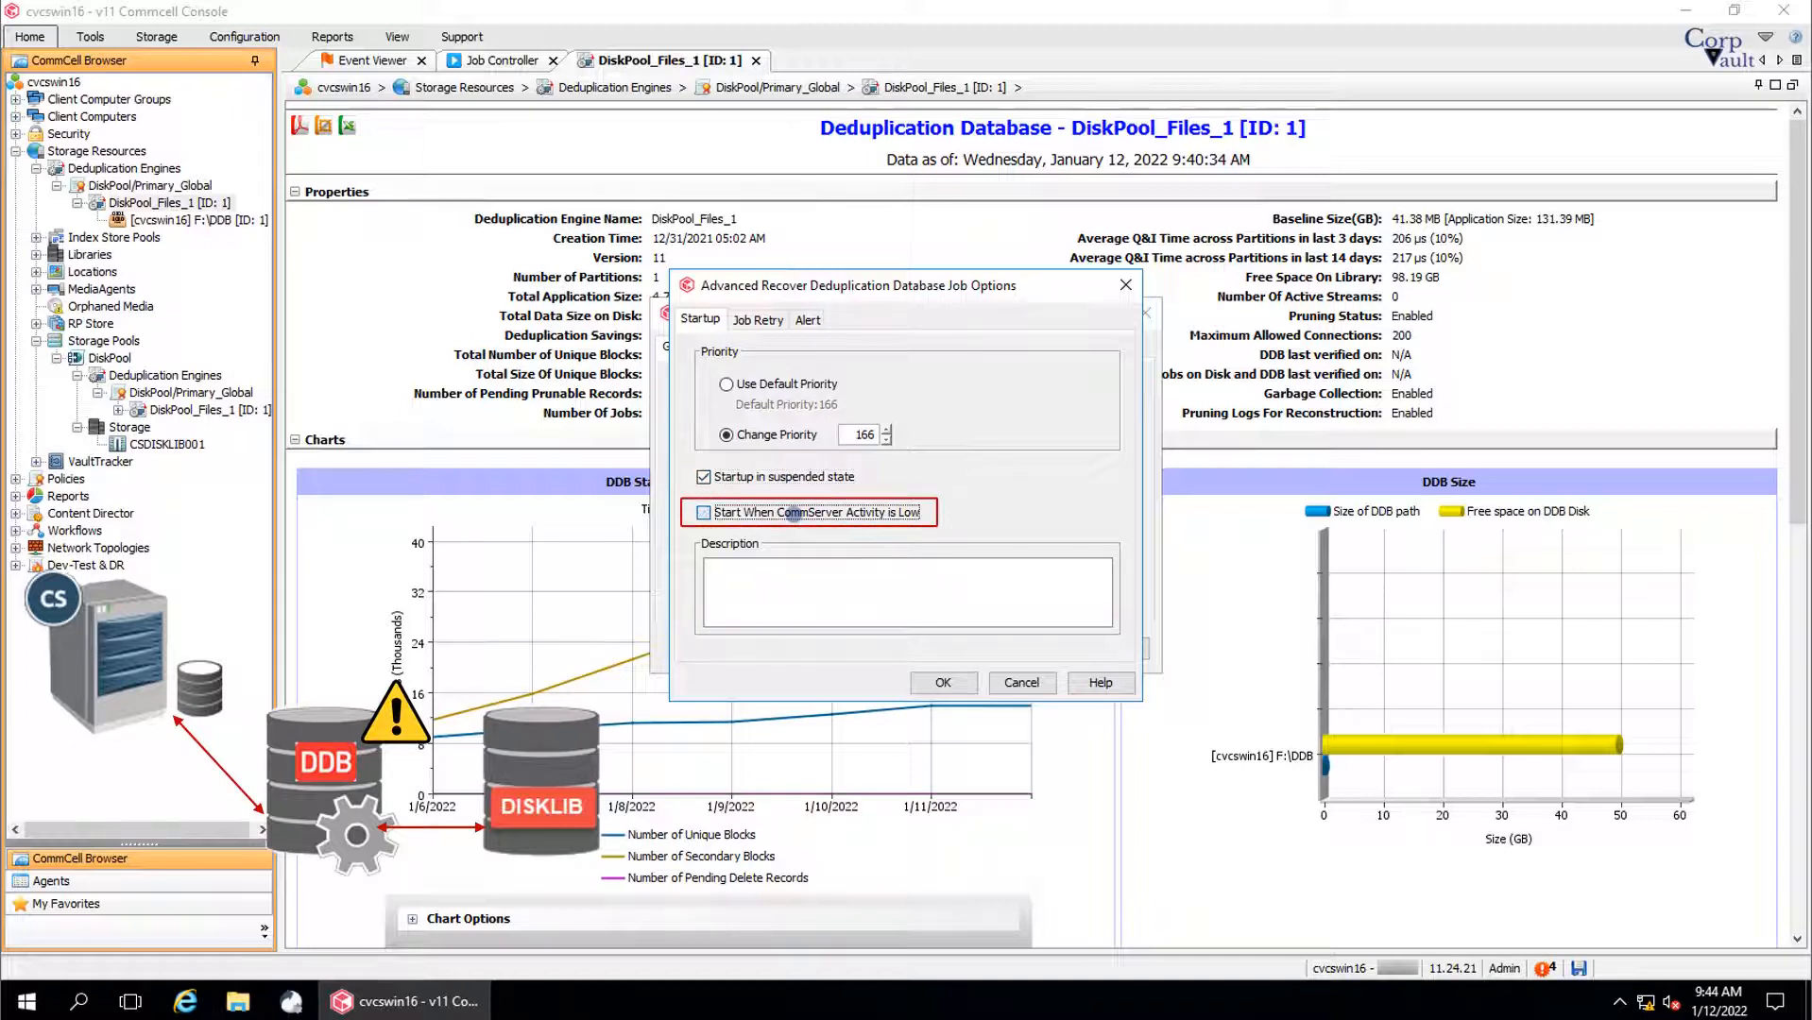
{"action": "left_click", "coordinate": [703, 512]}
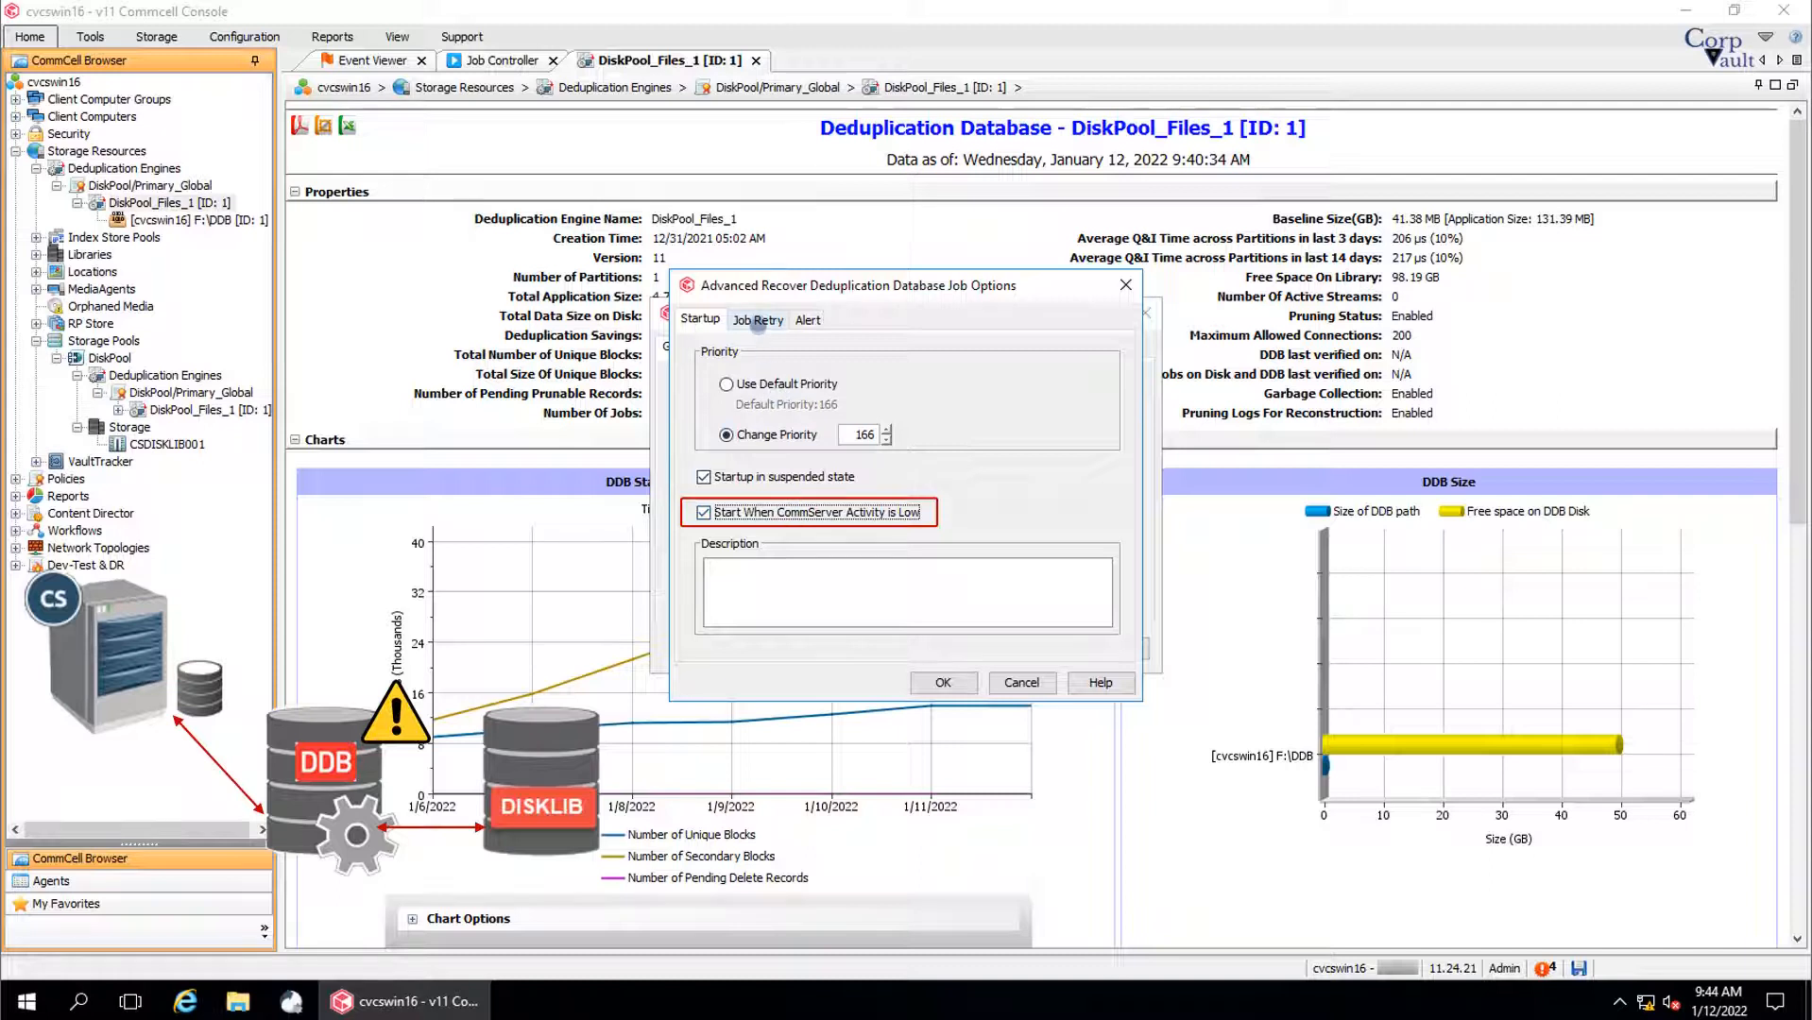
Review the Job Retry settings with running time and retry count both disabled.
{"action": "left_click", "coordinate": [758, 319]}
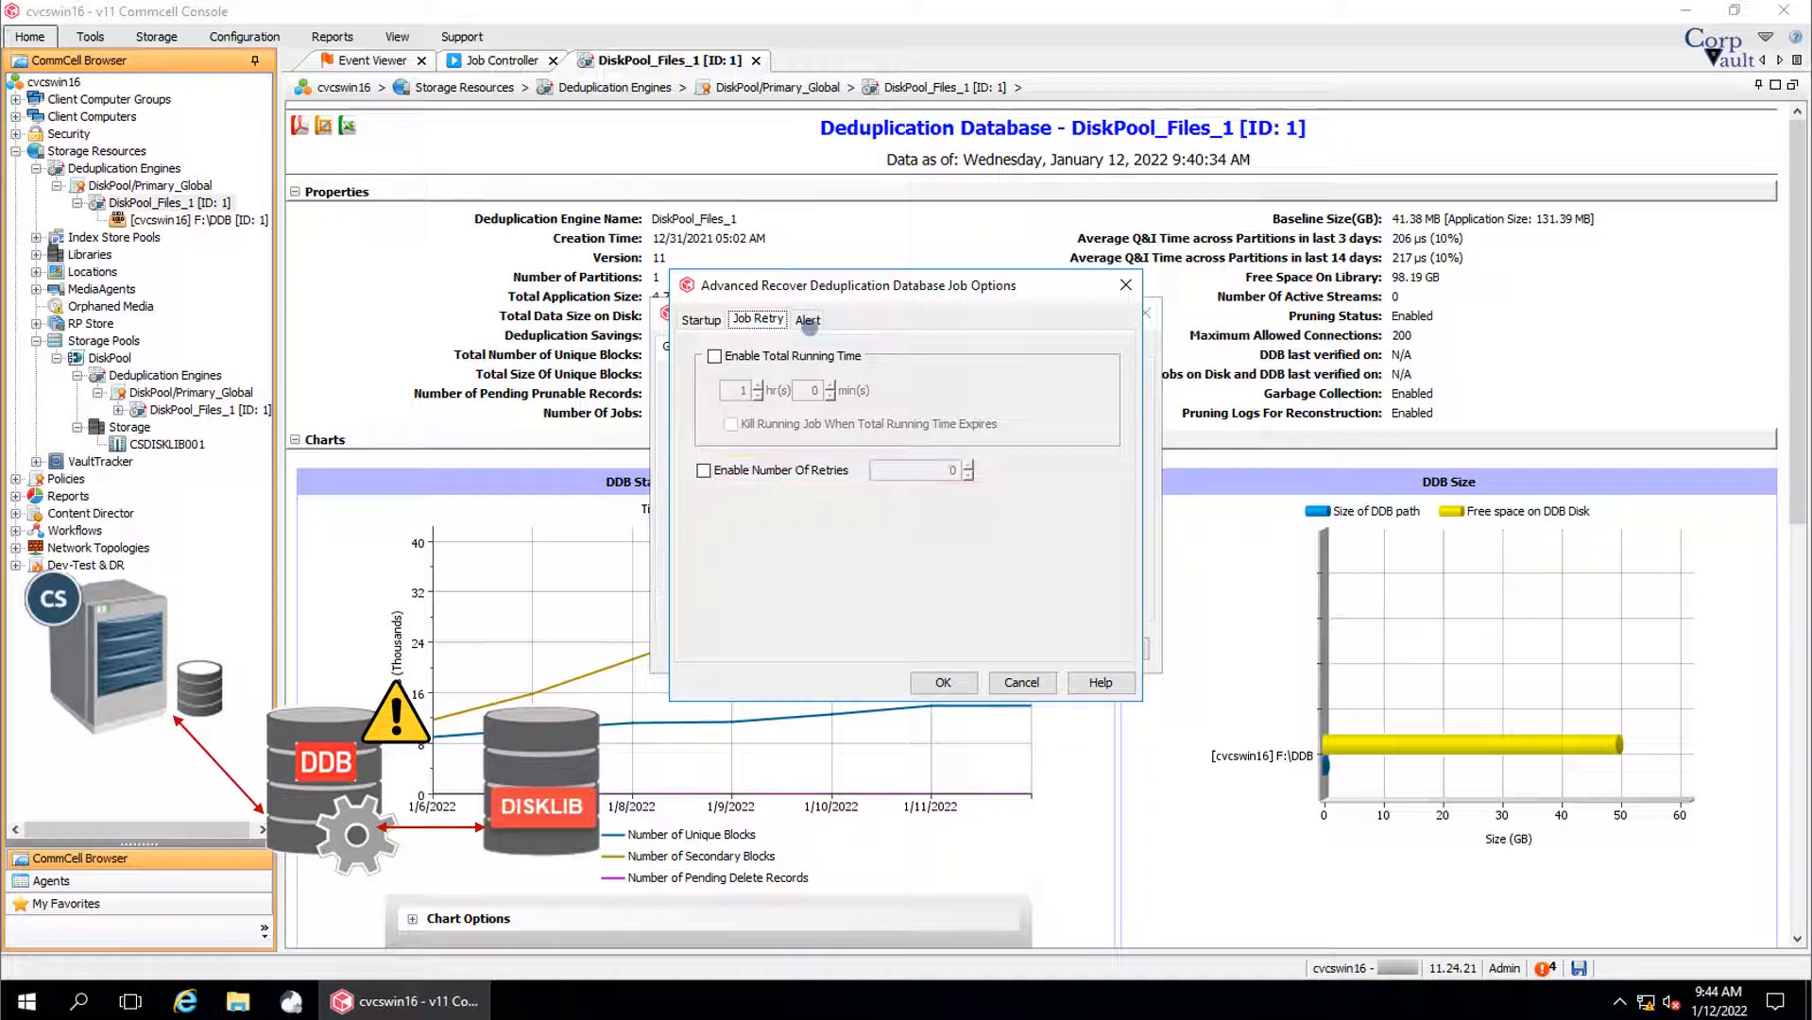
Review the Alert settings, leaving no alert configured for the job.
{"action": "left_click", "coordinate": [809, 319]}
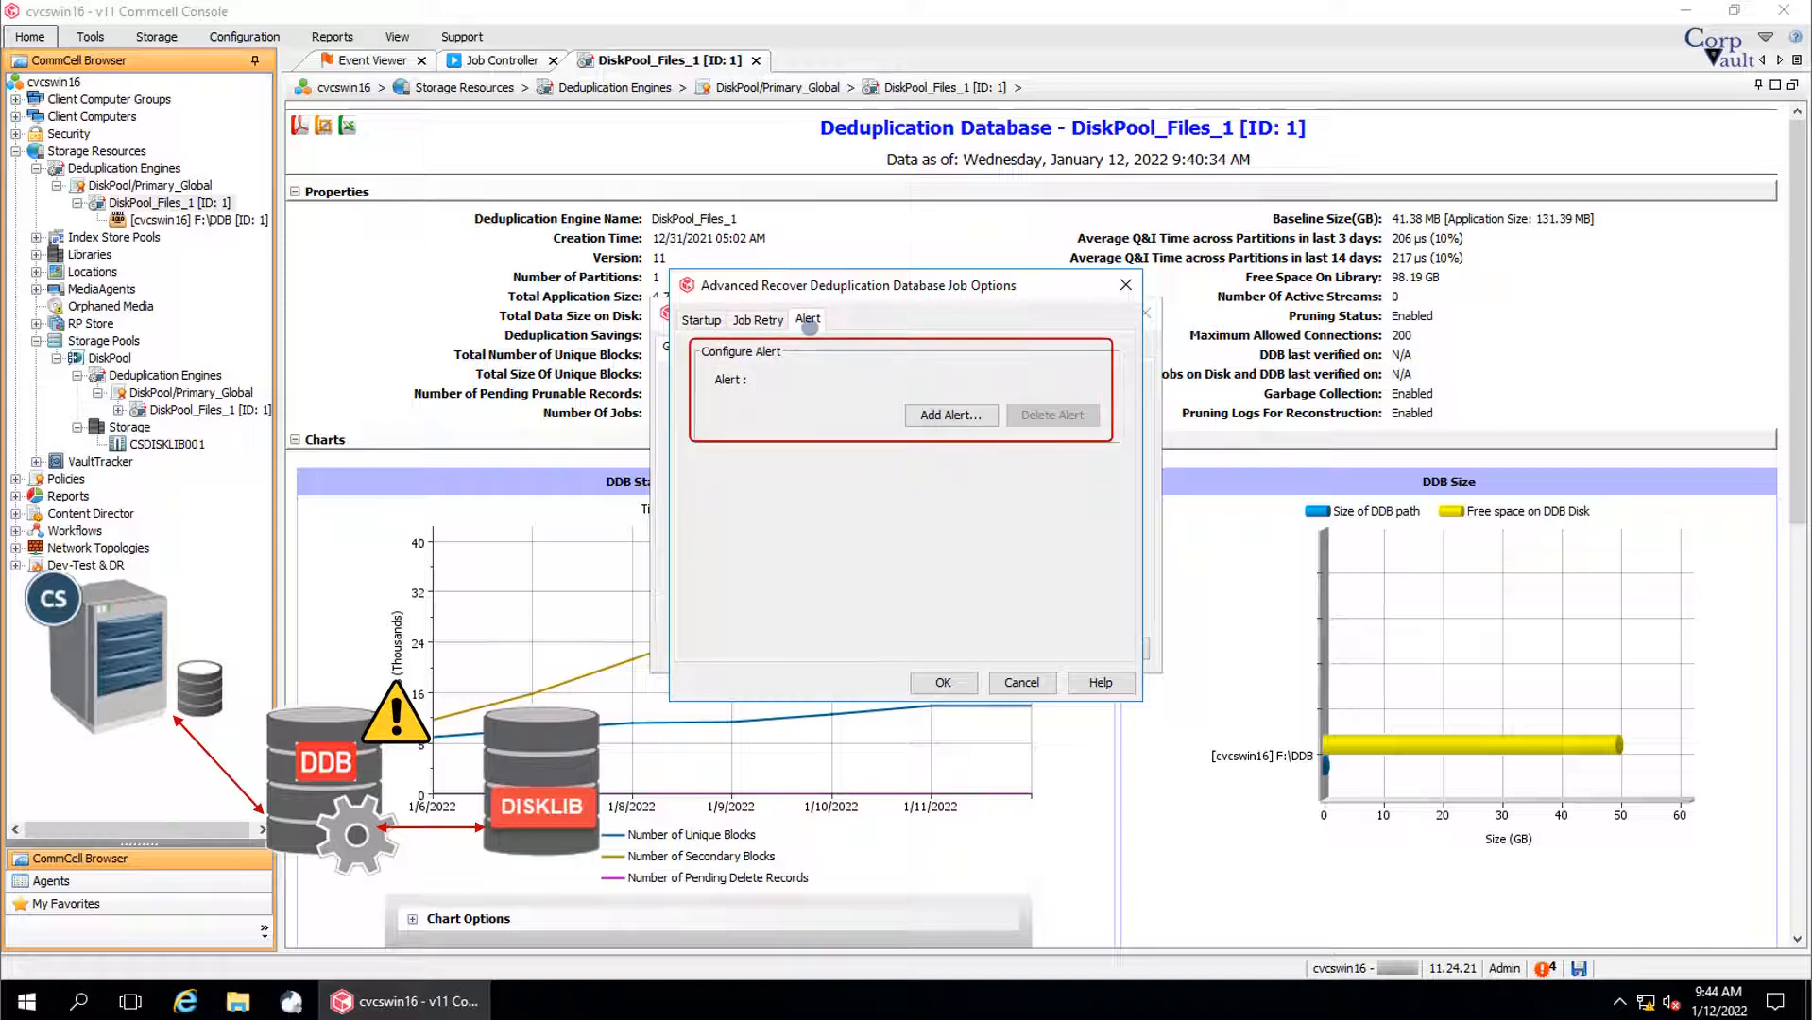
{"action": "mouse_move", "coordinate": [857, 430]}
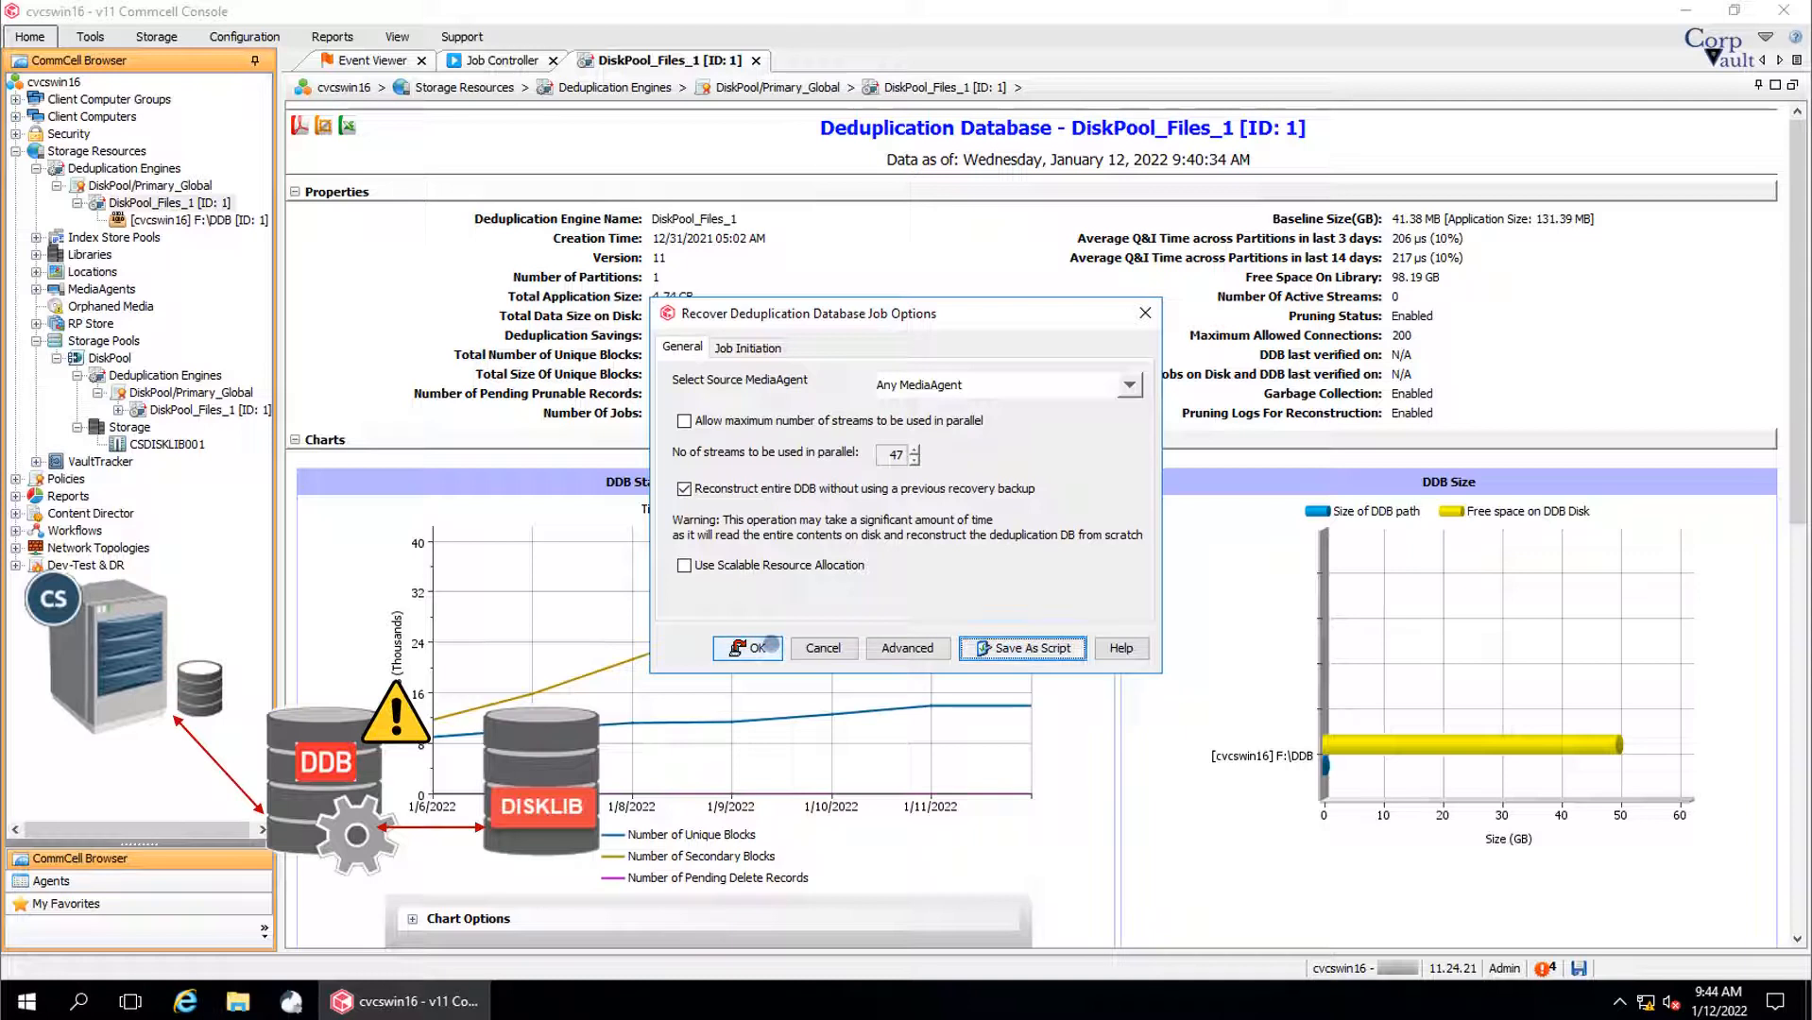
Review the Job Initiation settings, left at run immediately.
{"action": "left_click", "coordinate": [746, 346]}
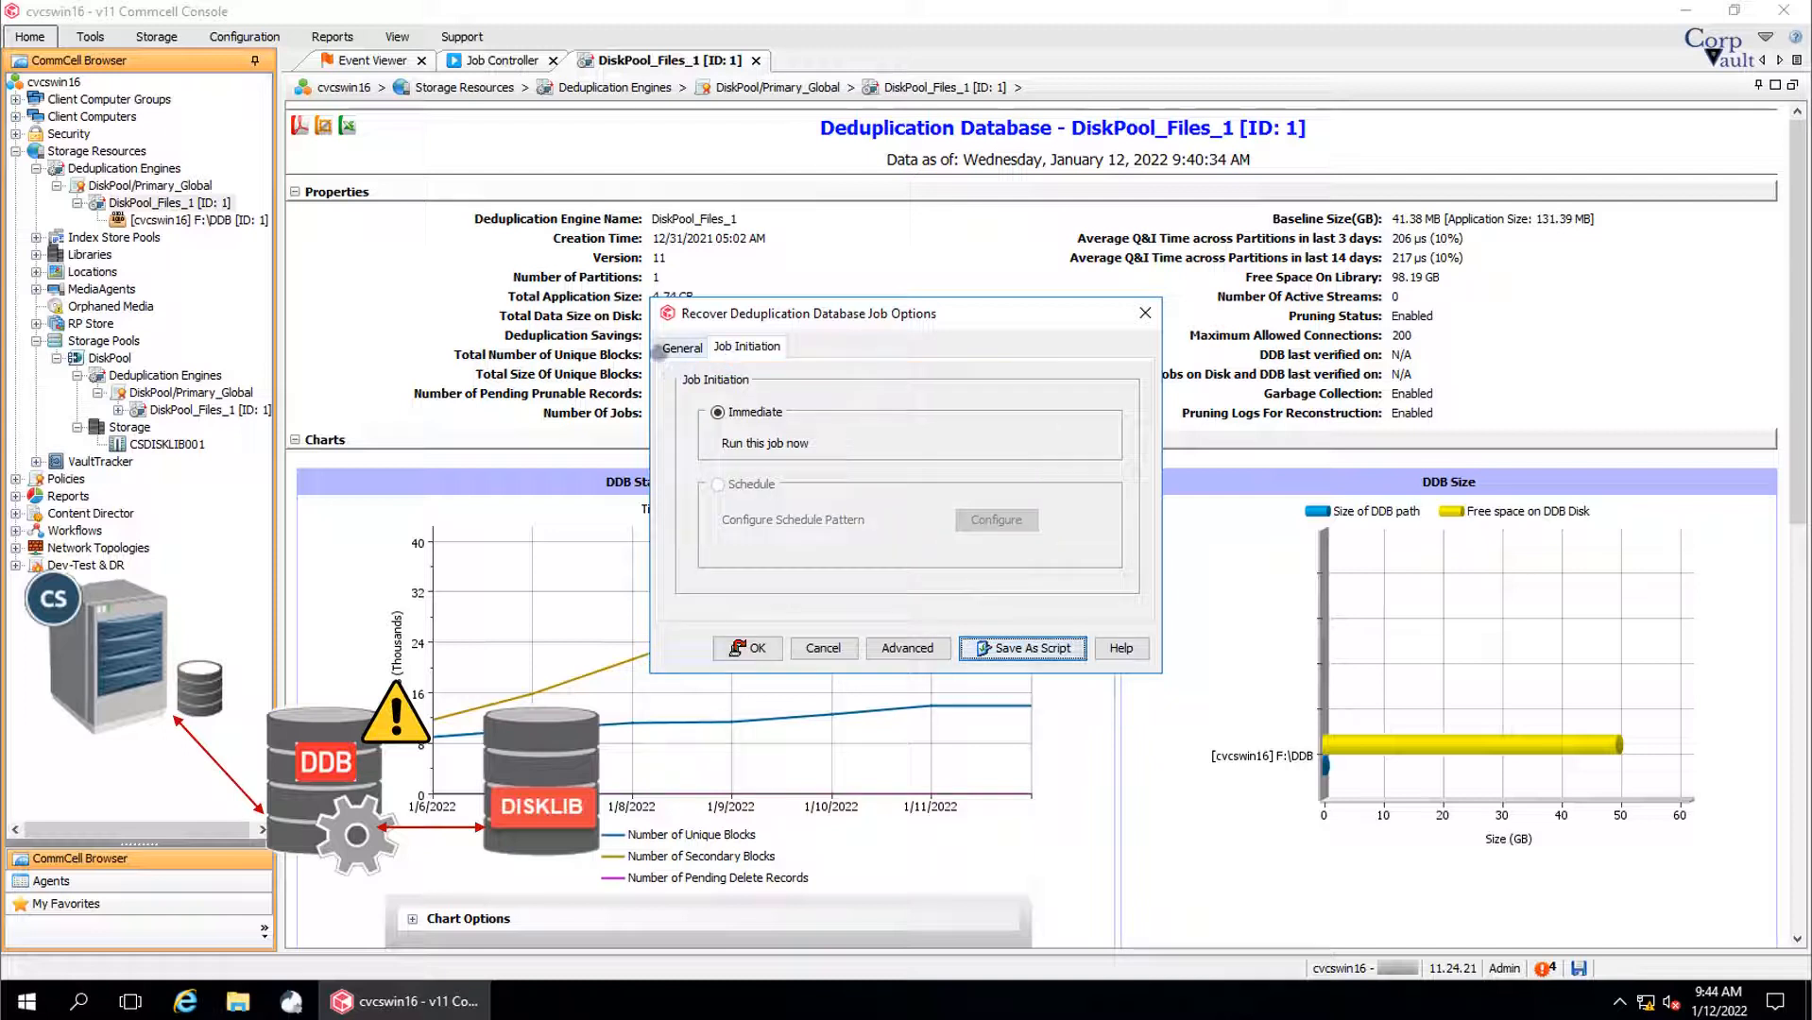
{"action": "left_click", "coordinate": [682, 346]}
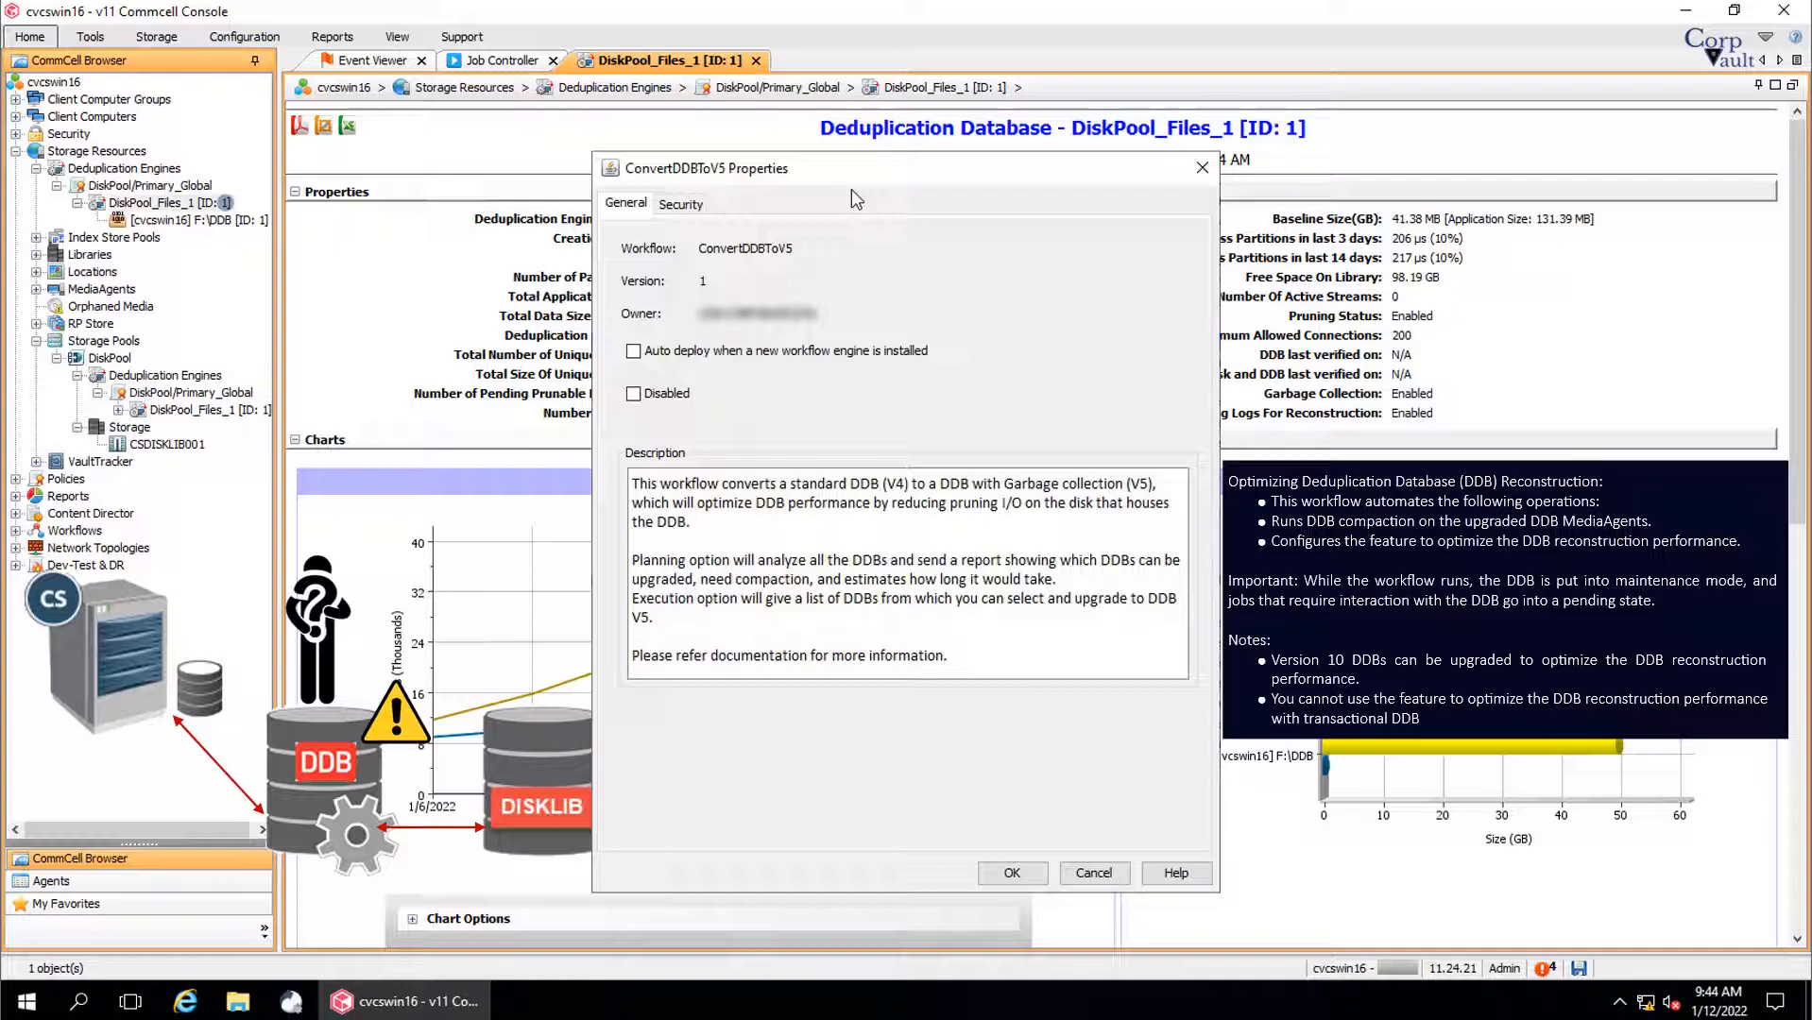
Close the ConvertDDBToV5 workflow properties, returning to the DiskPool_Files_1 DDB page.
{"action": "left_click", "coordinate": [1094, 873]}
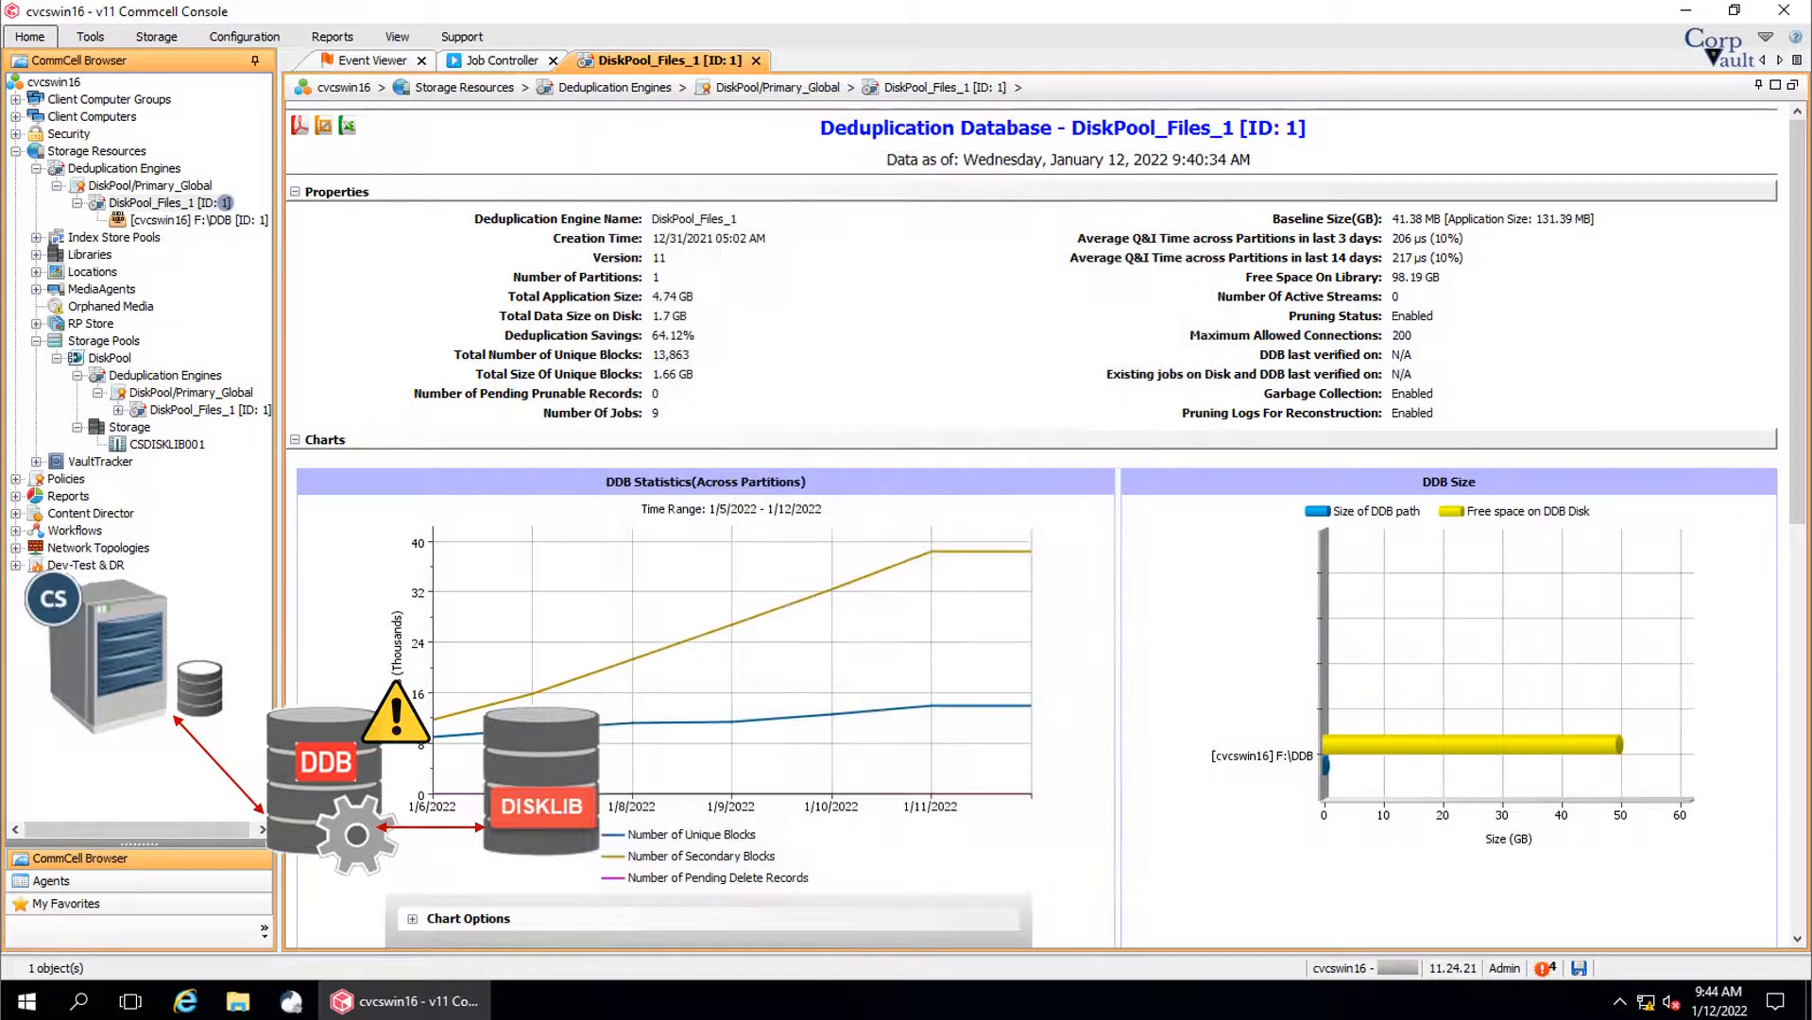